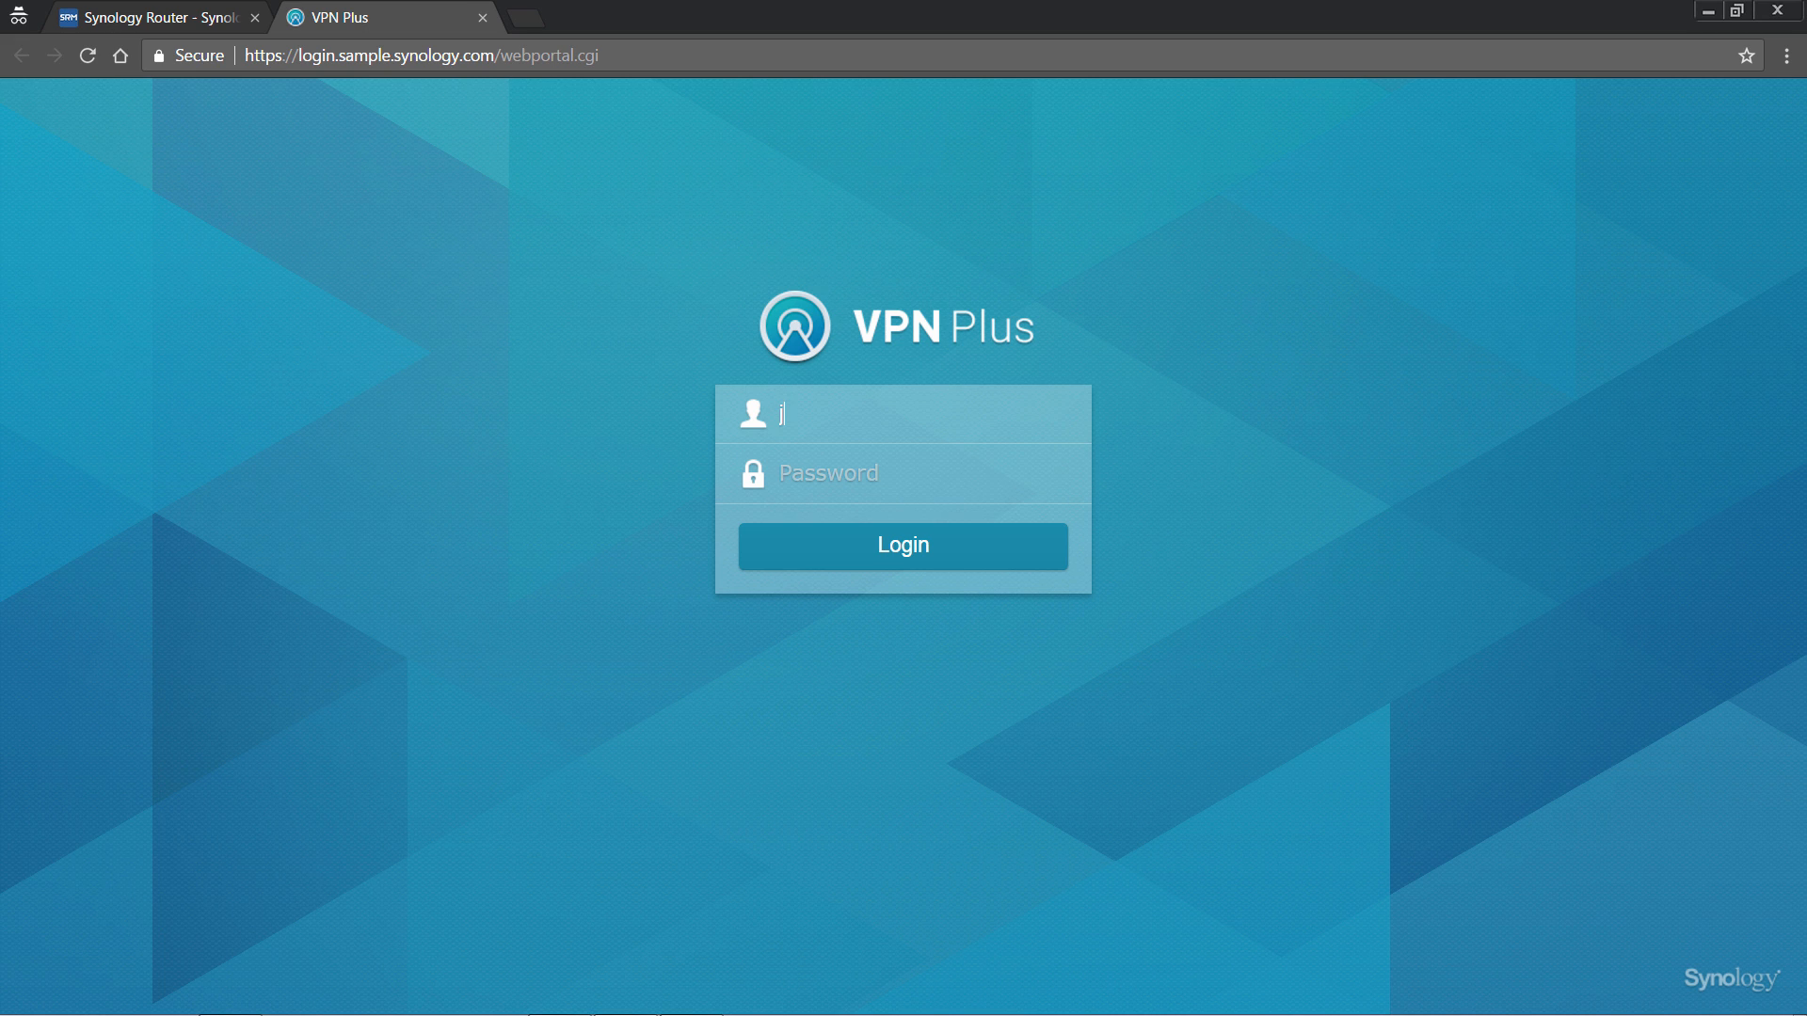
- Sign in to the VPN Plus portal, open Meeting Room Booking, then return to the router tab
{"action": "type", "text": "ason"}
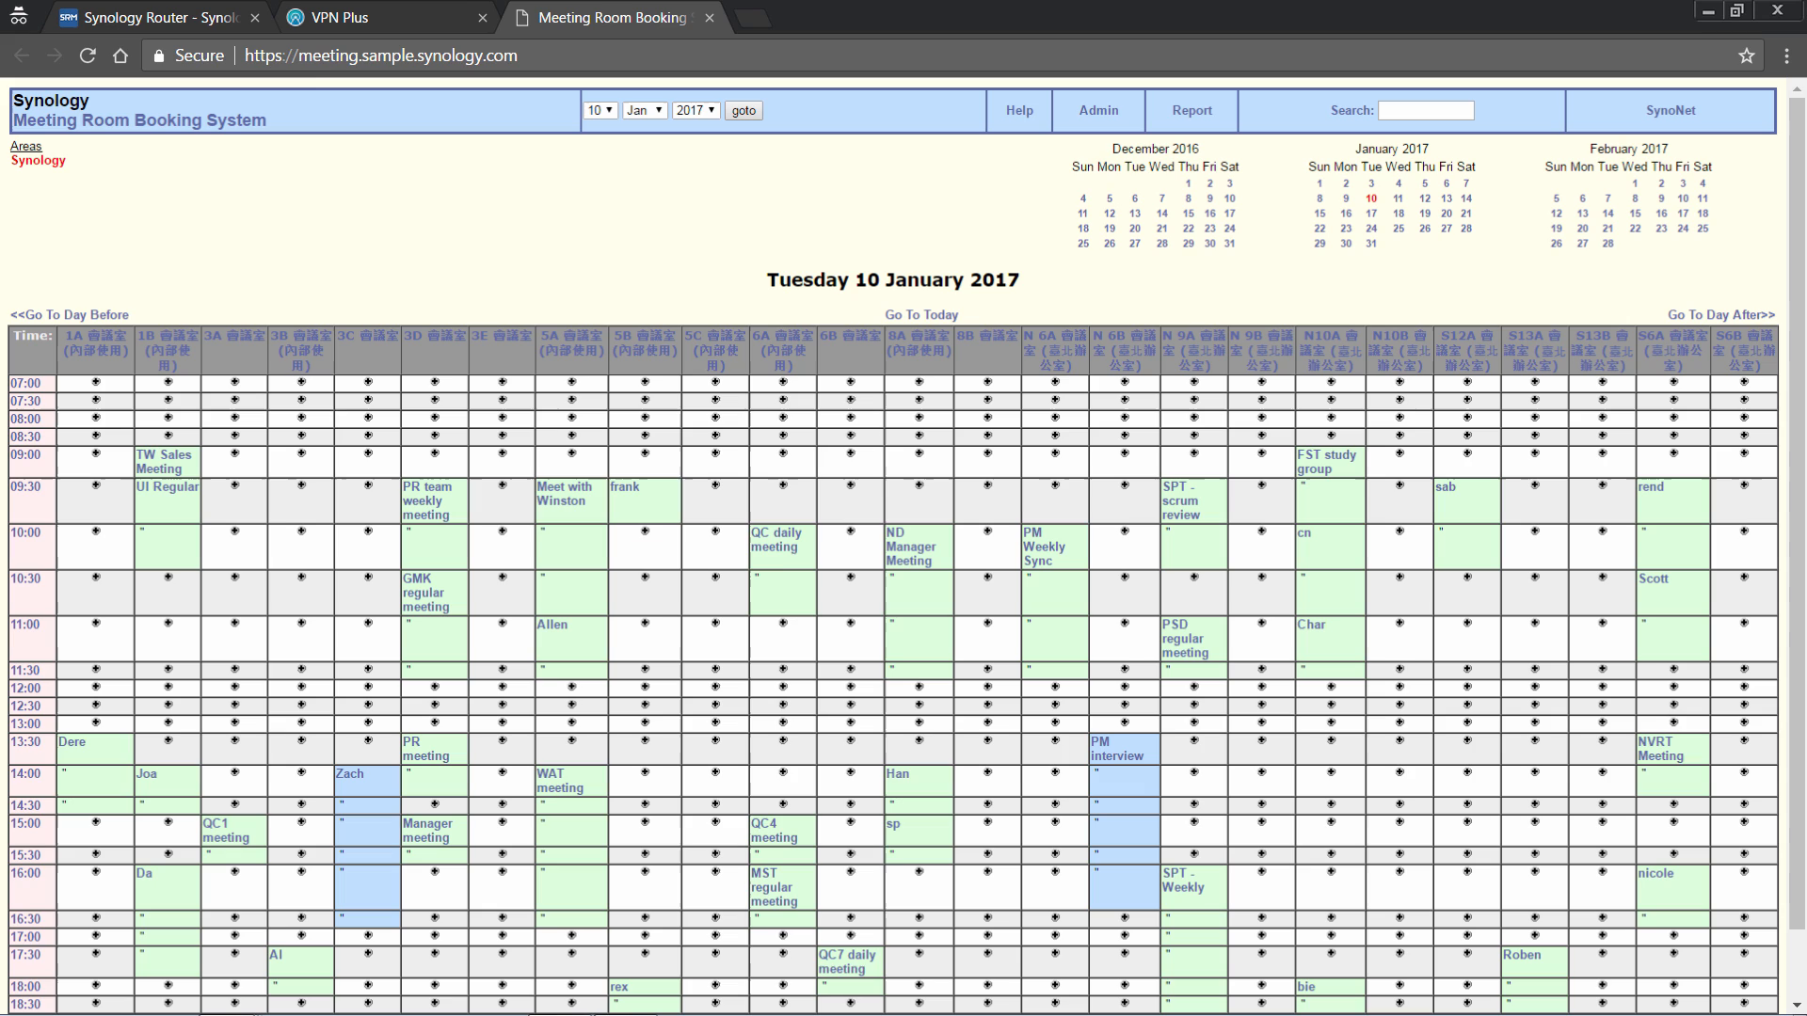
{"action": "left_click", "coordinate": [380, 17]}
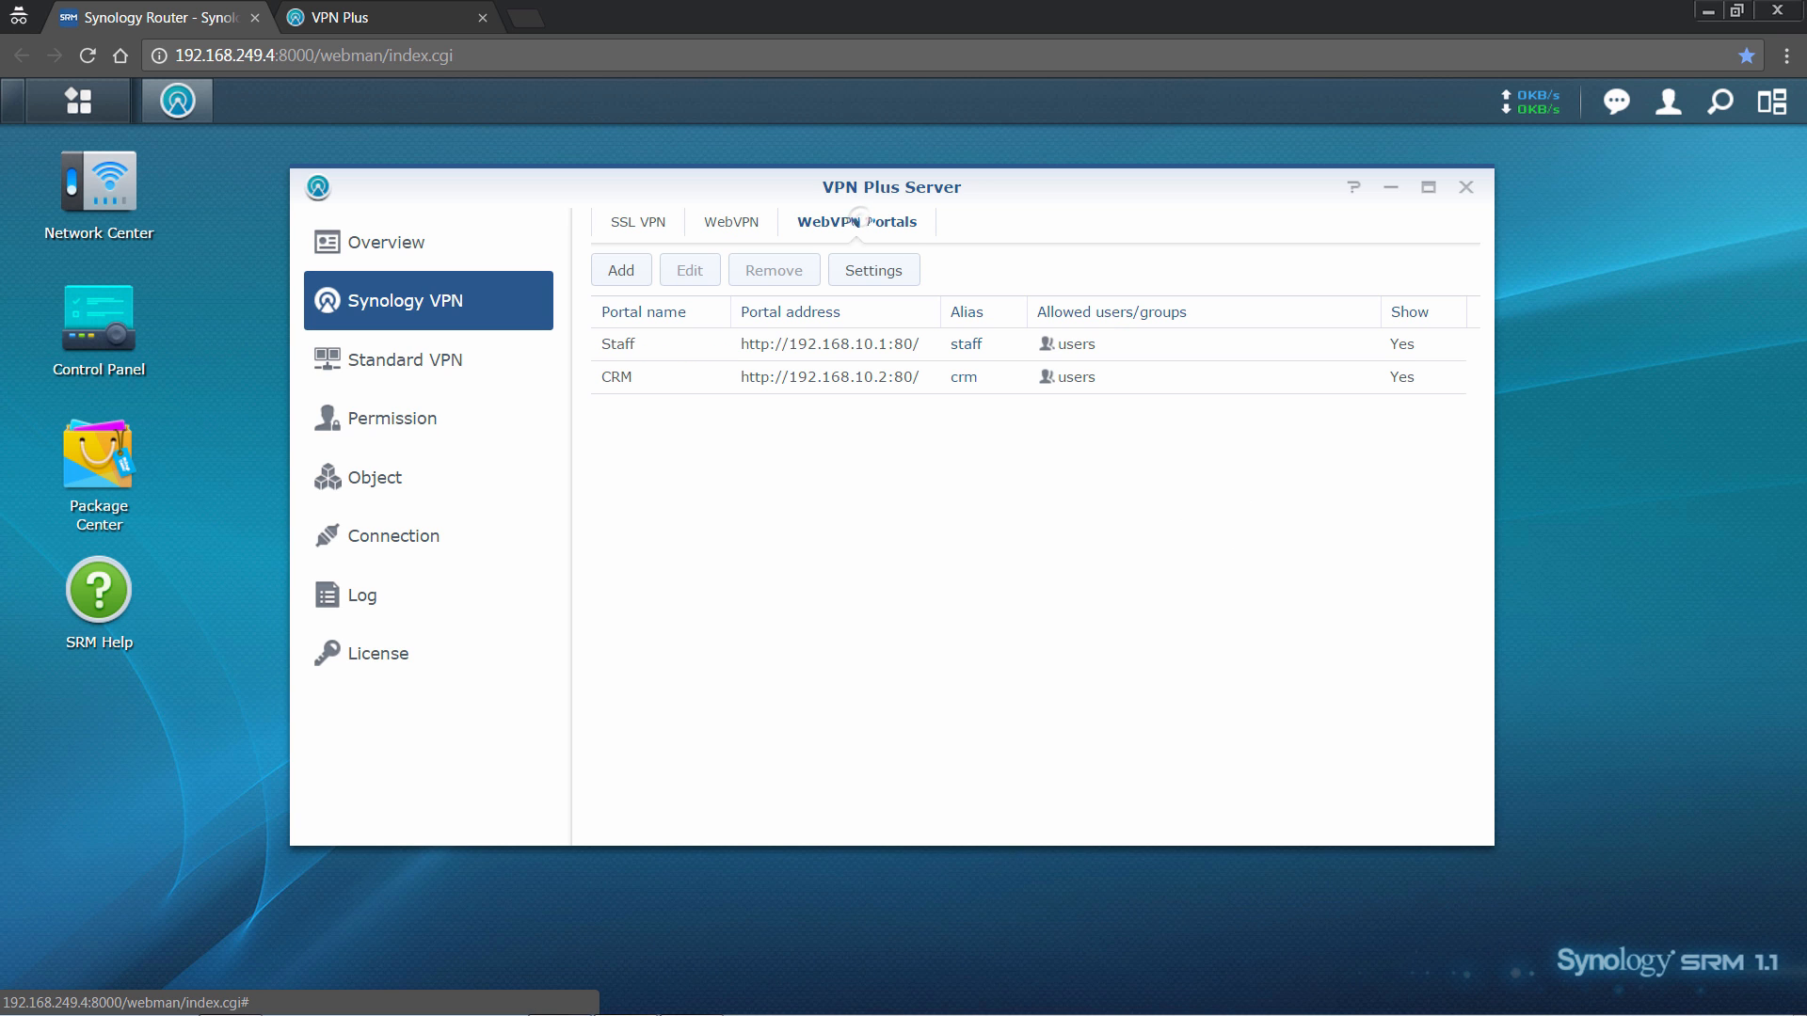
- Name the new portal Meeting Room Booking at 192.168.249.5:80 for the users group
{"action": "type", "text": "Meeting Room Bookin"}
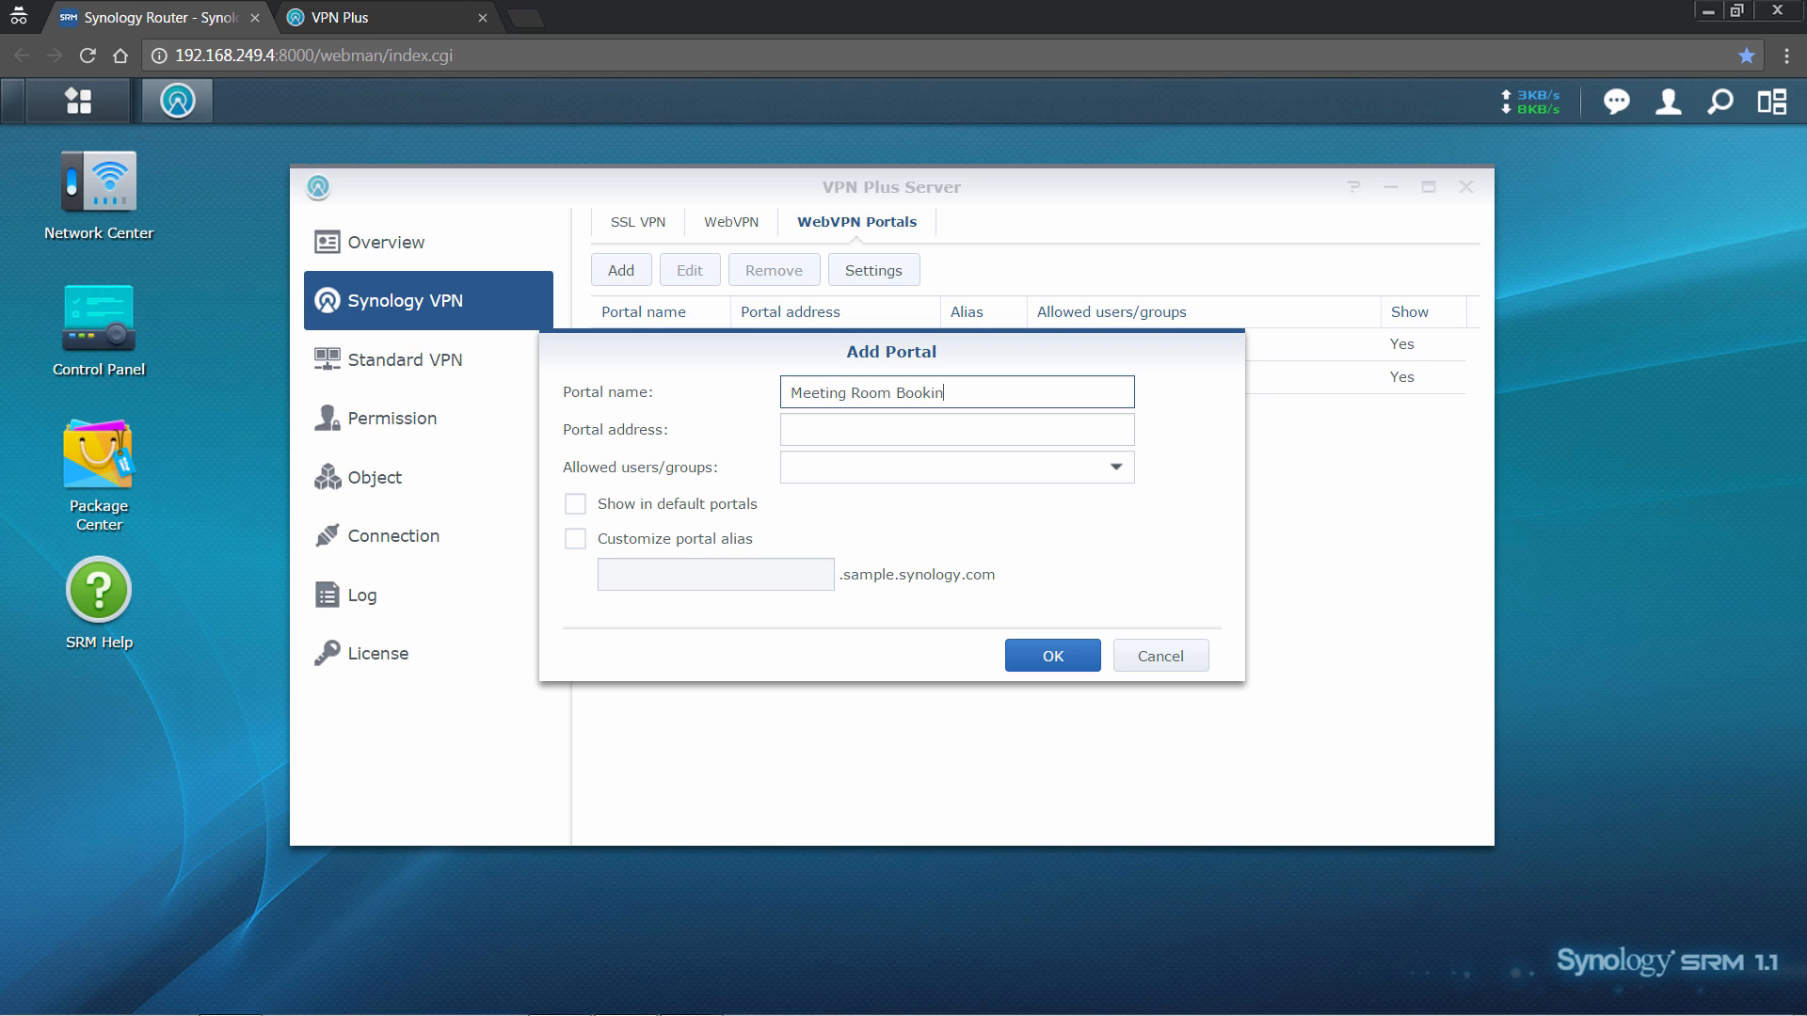
{"action": "type", "text": "192.168.249.5"}
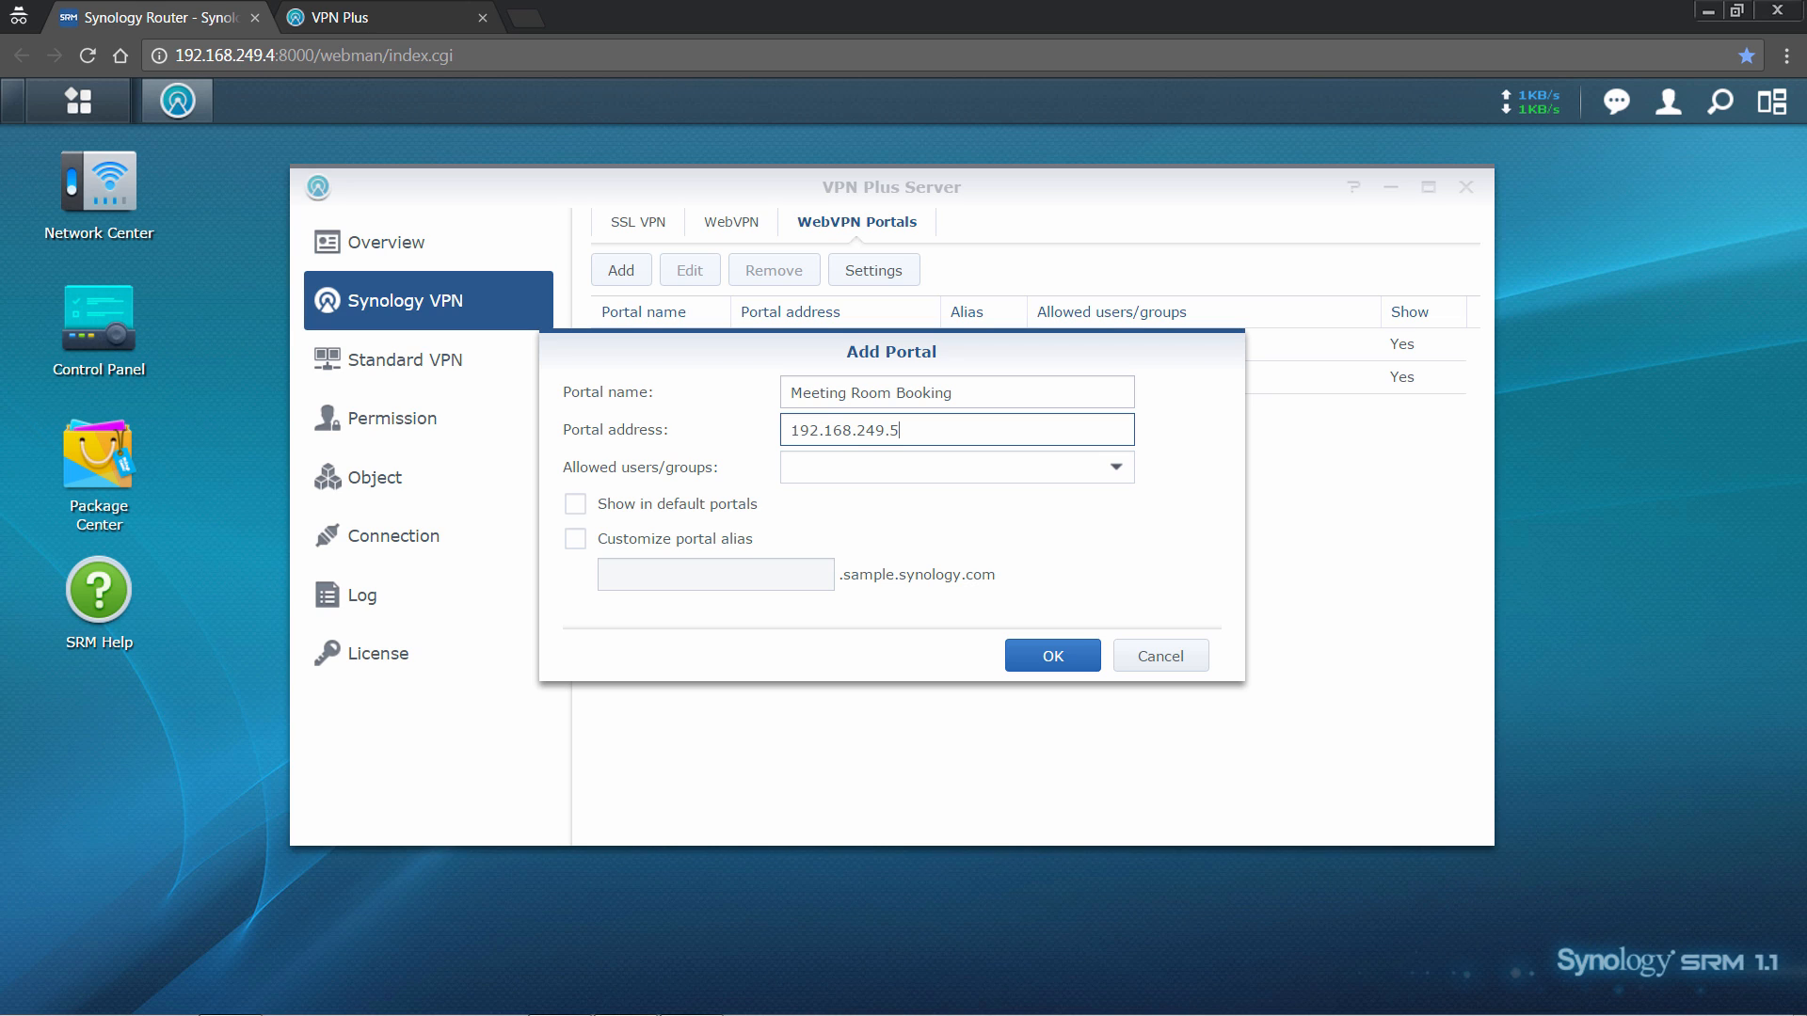
{"action": "type", "text": ":80"}
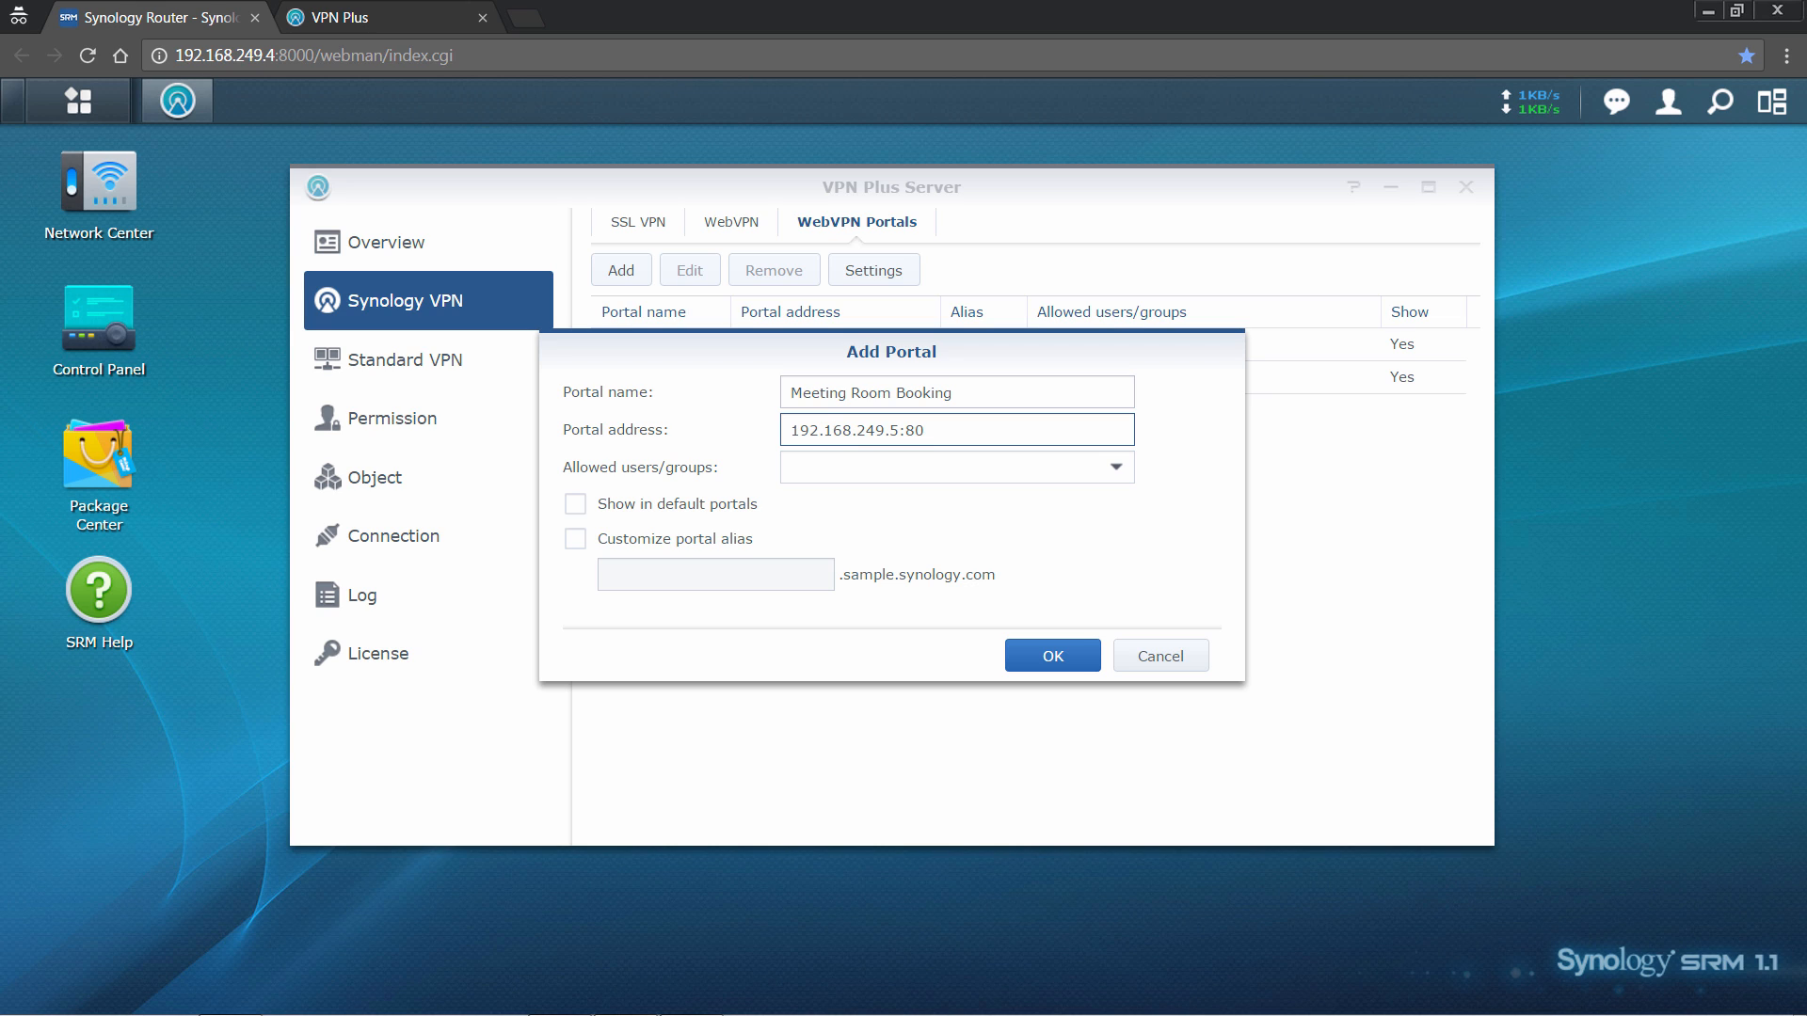
{"action": "left_click", "coordinate": [954, 467]}
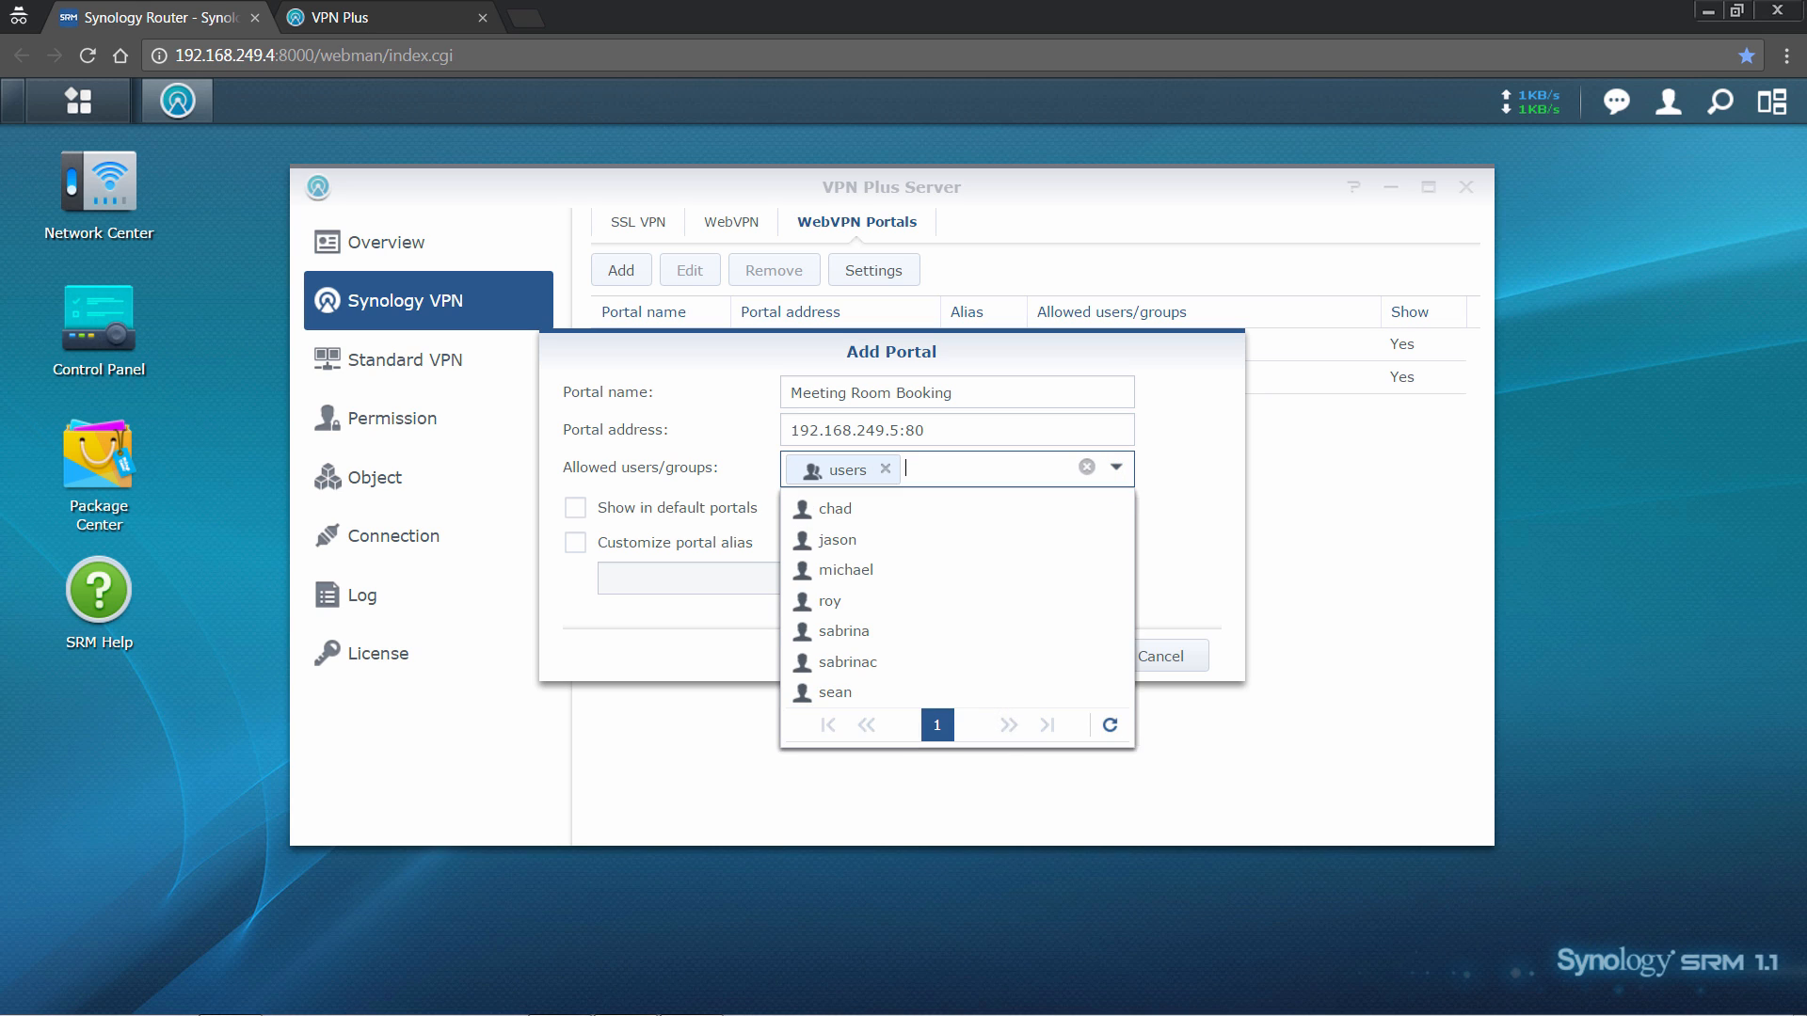
- Show it in default portals with custom alias 'meeting' and save the portal
{"action": "left_click", "coordinate": [576, 508]}
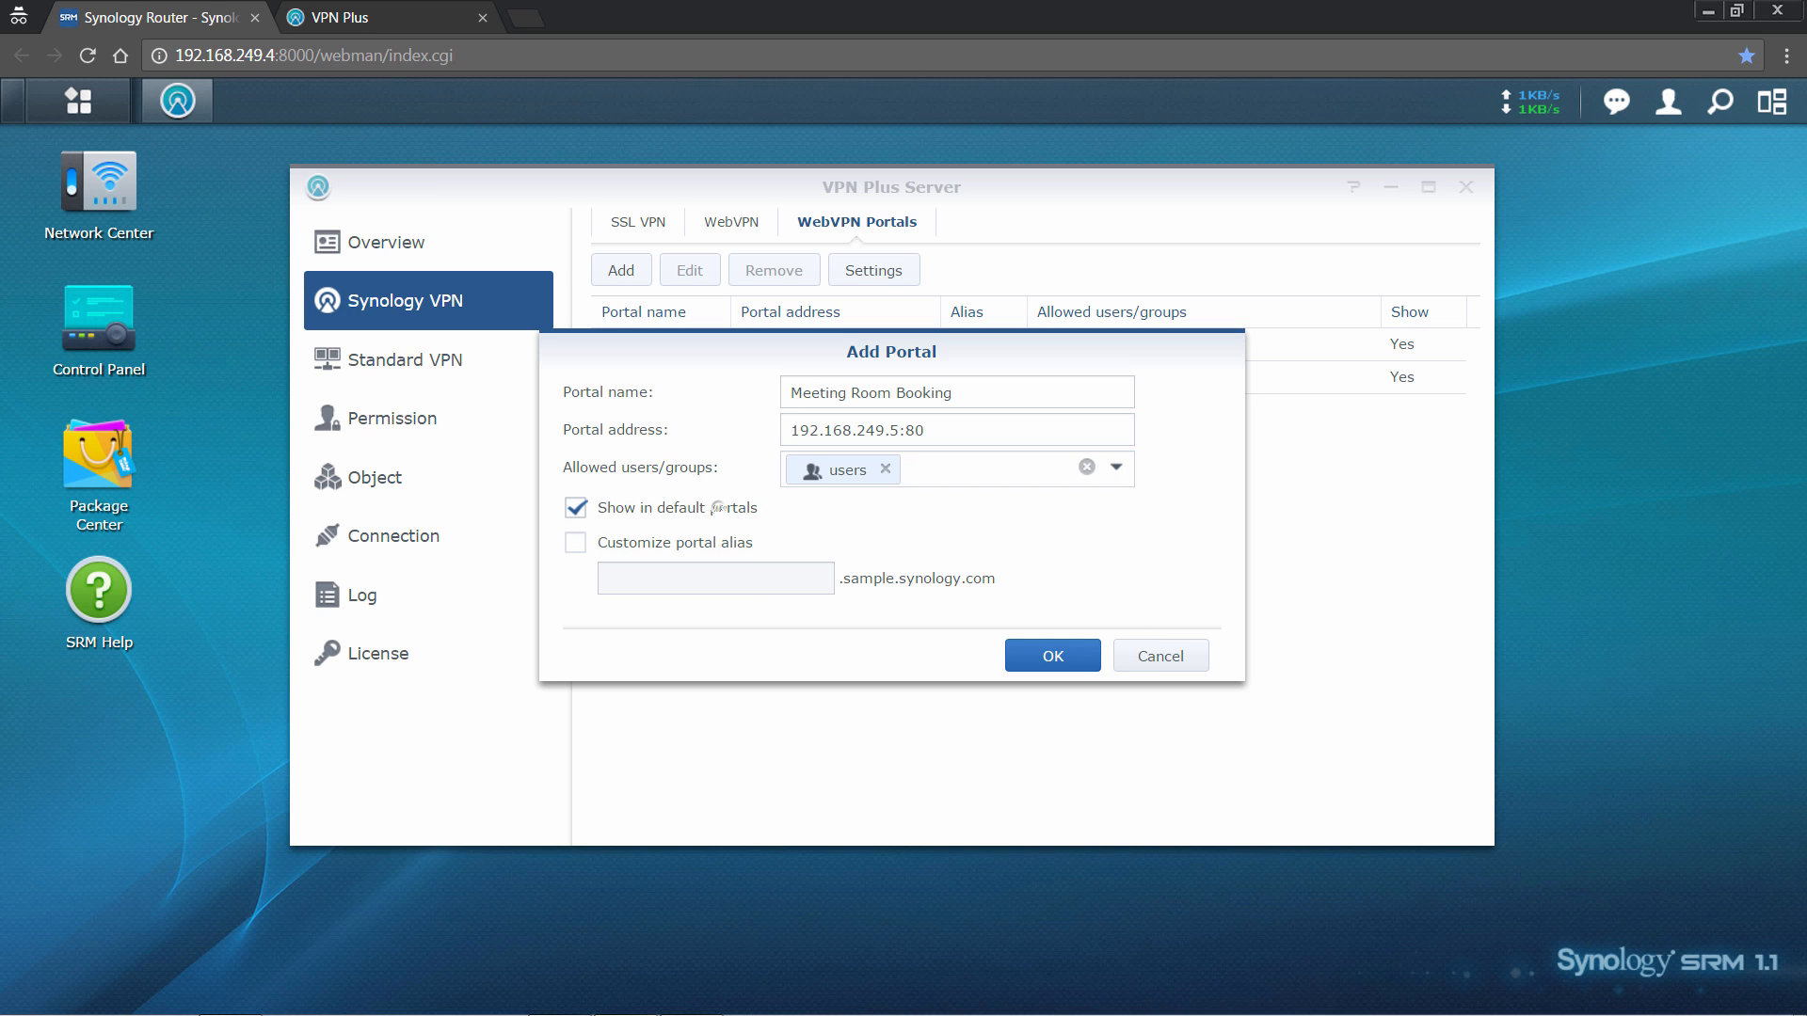
{"action": "left_click", "coordinate": [576, 542]}
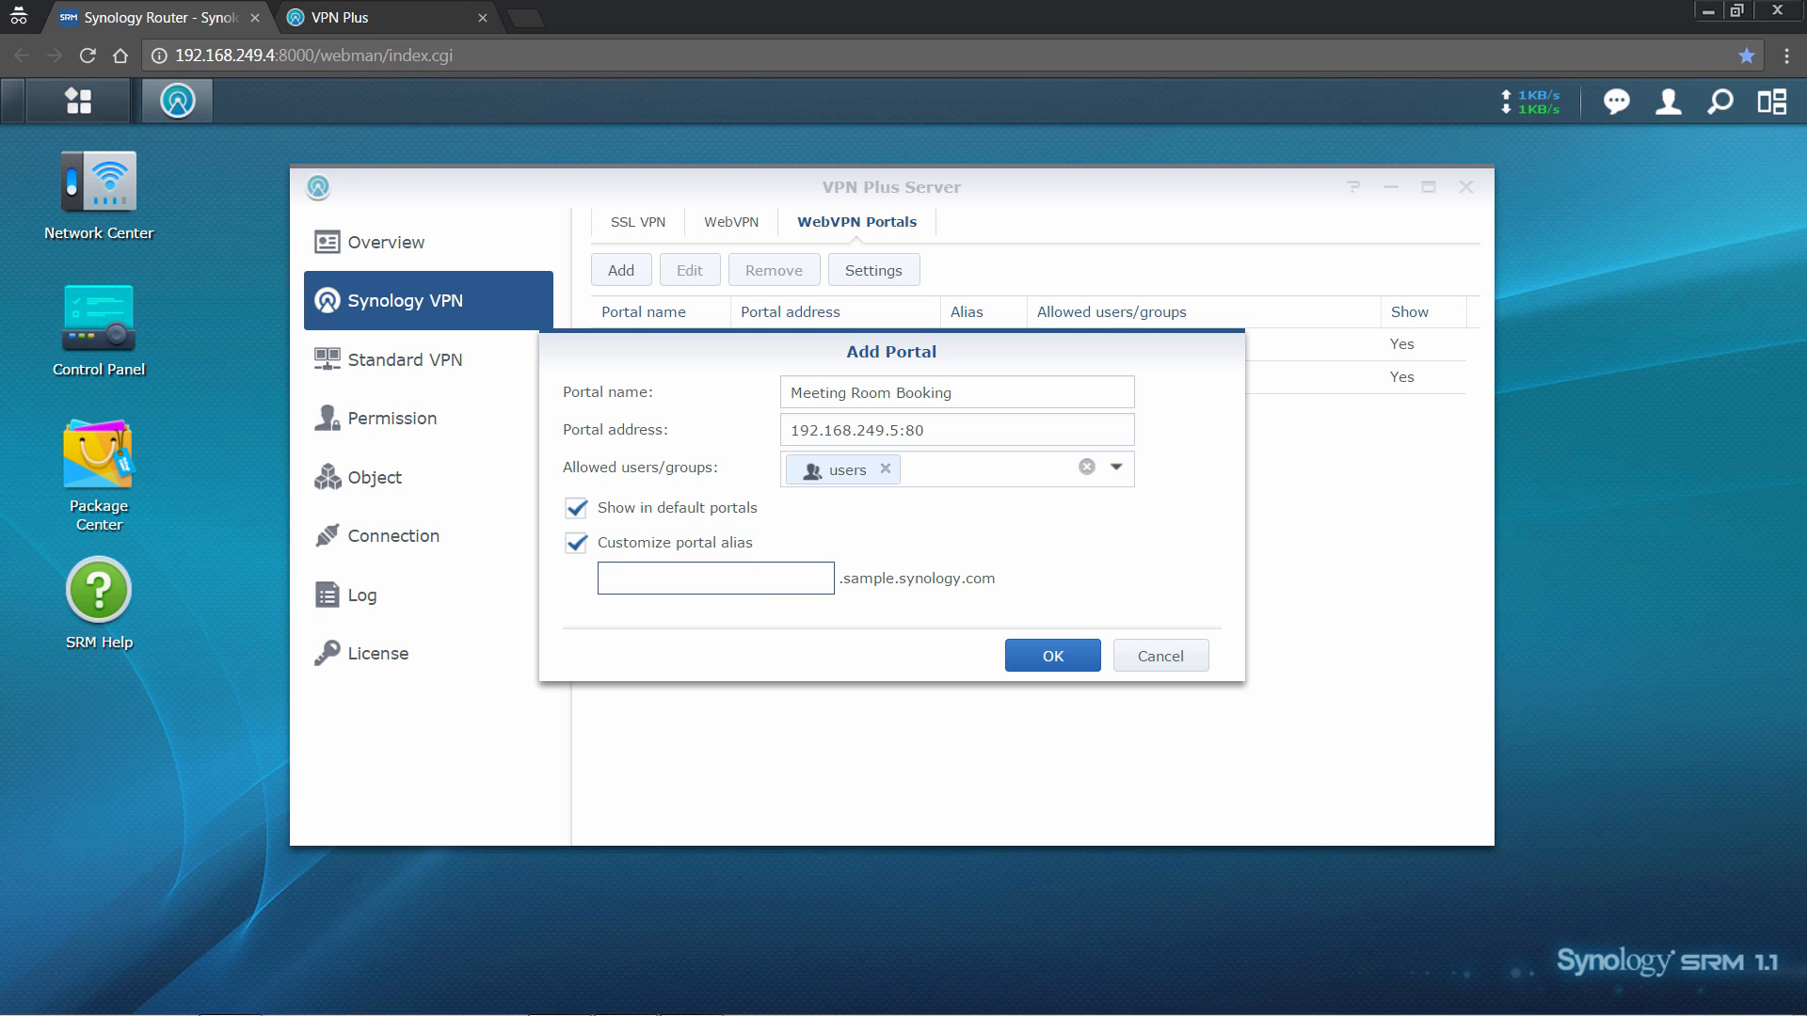
{"action": "type", "text": "meeting"}
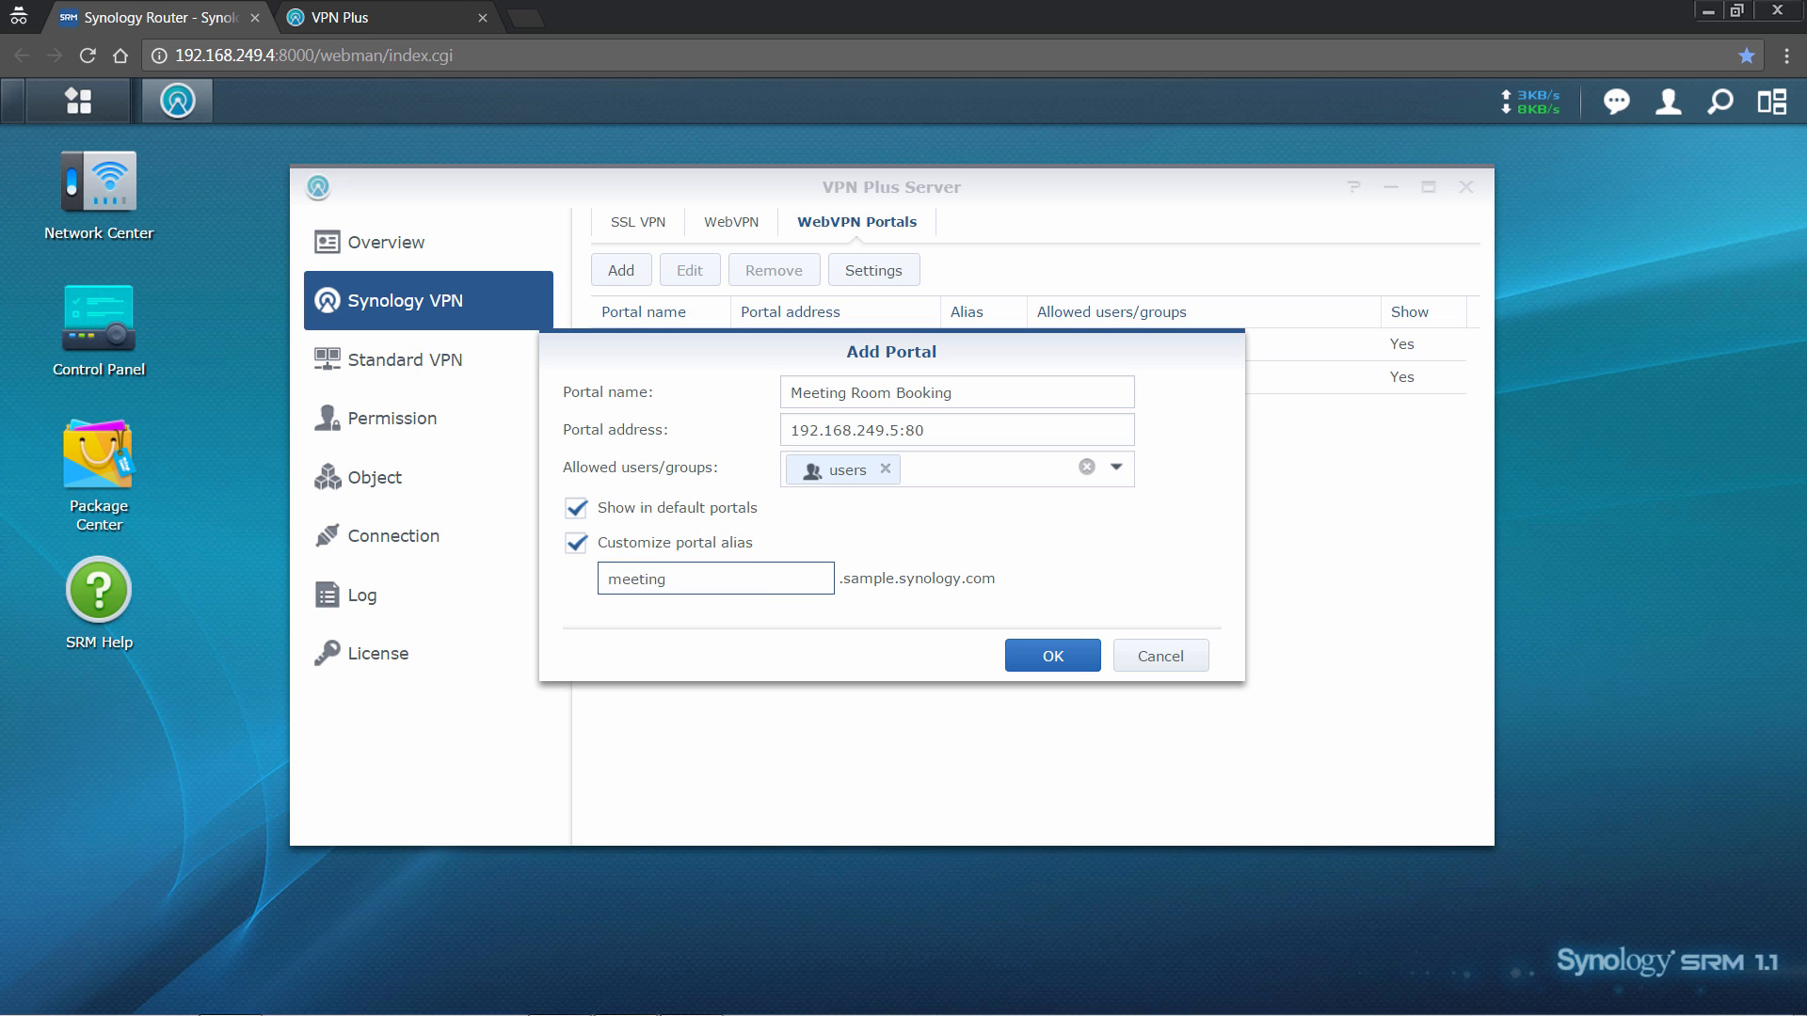
{"action": "left_click", "coordinate": [1051, 655]}
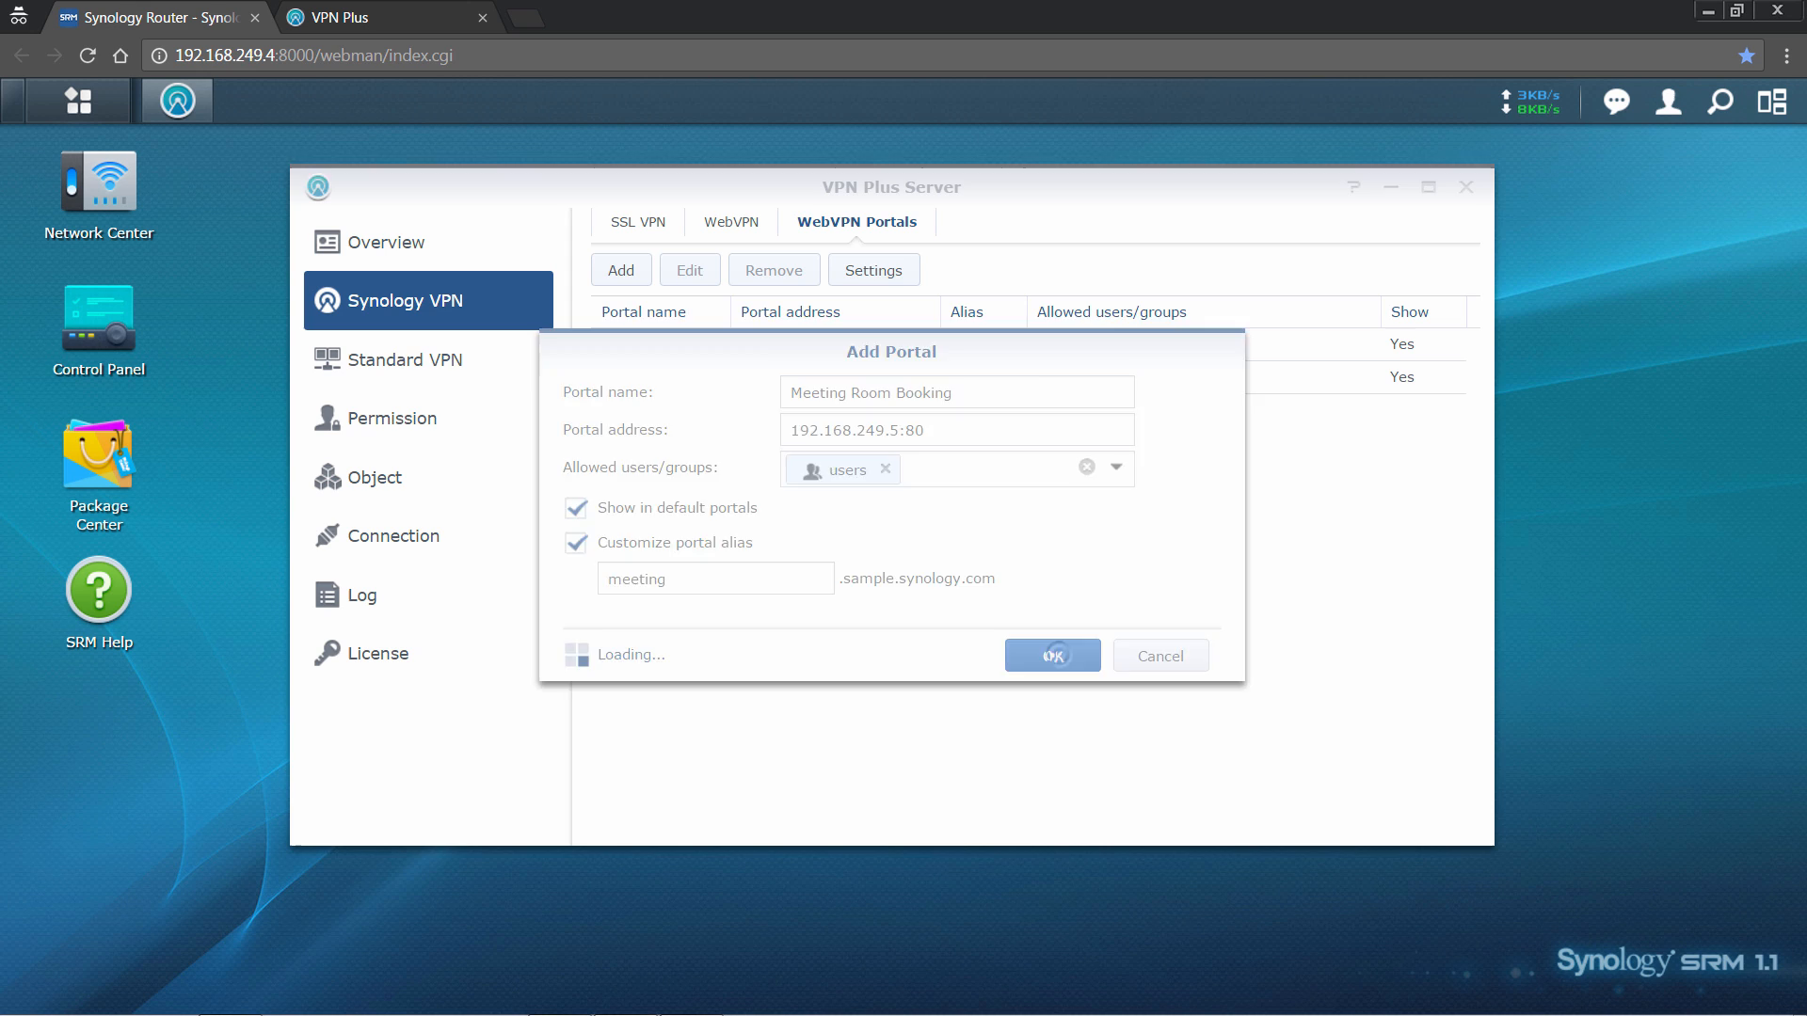
{"action": "left_click", "coordinate": [1050, 655]}
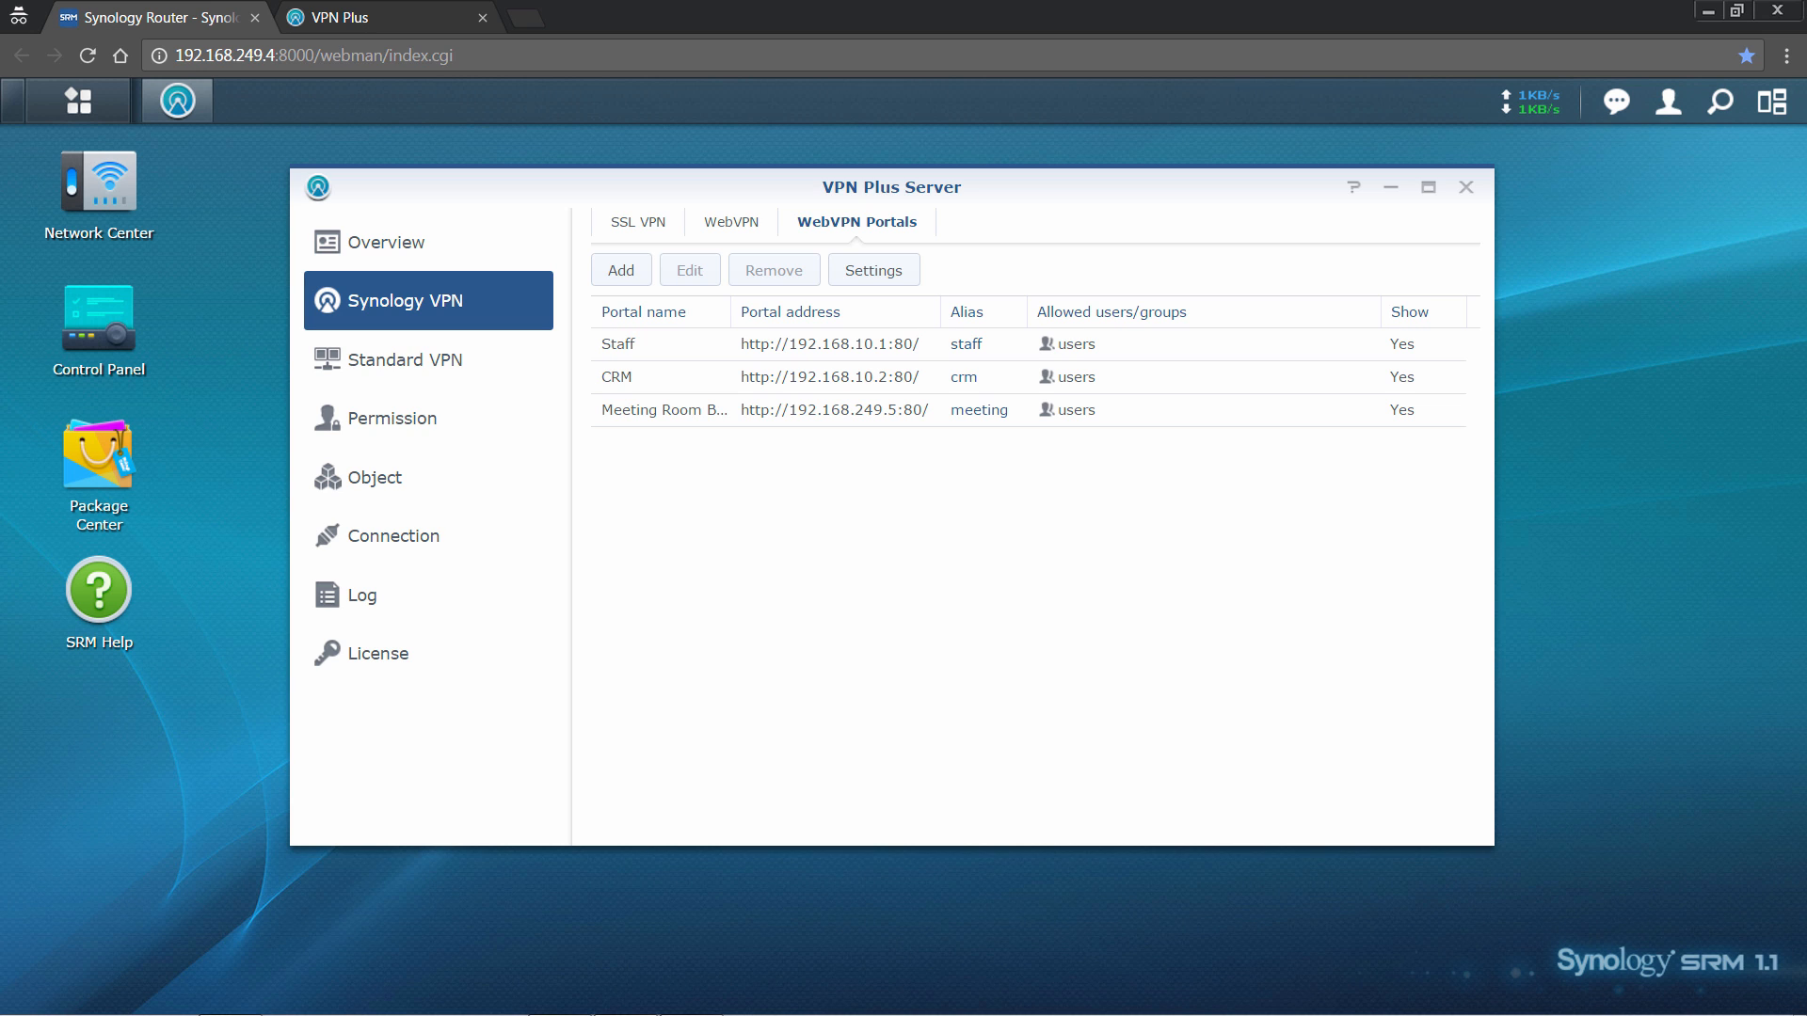
- Connect to c2check.synology.com through WebVPN and star its history entry
{"action": "left_click", "coordinate": [730, 222]}
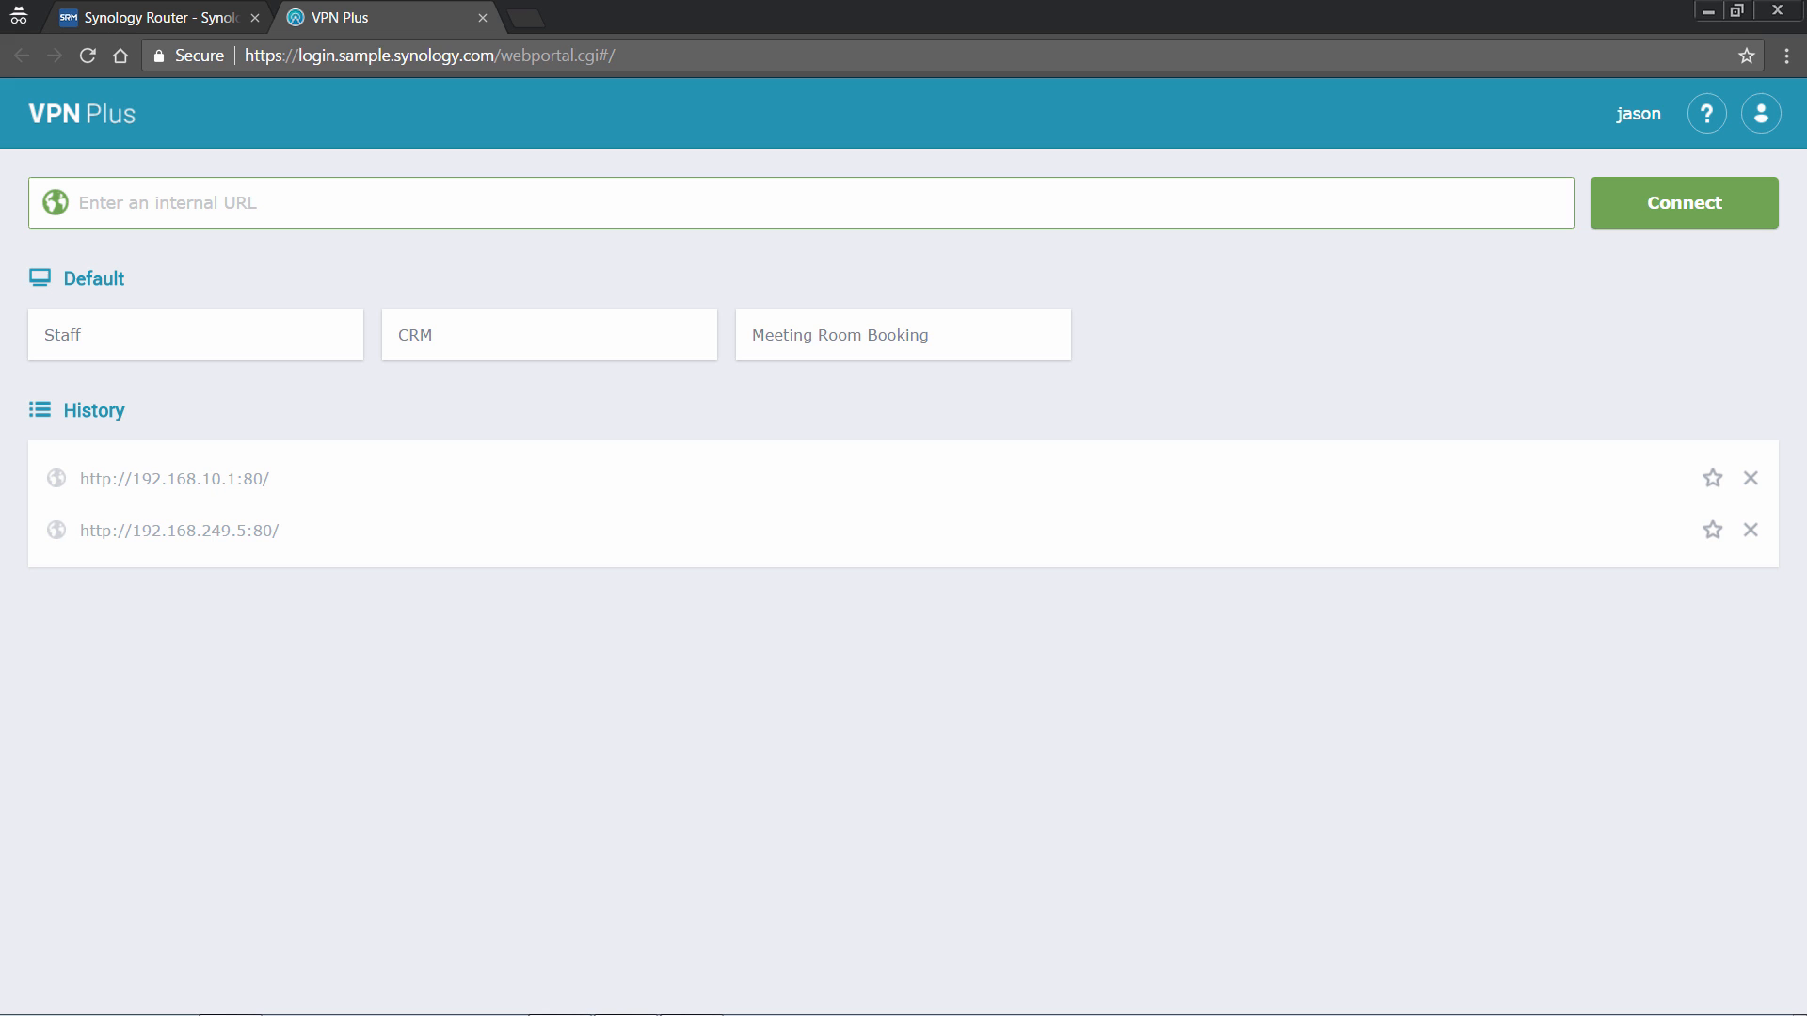
{"action": "type", "text": "c2check.synology"}
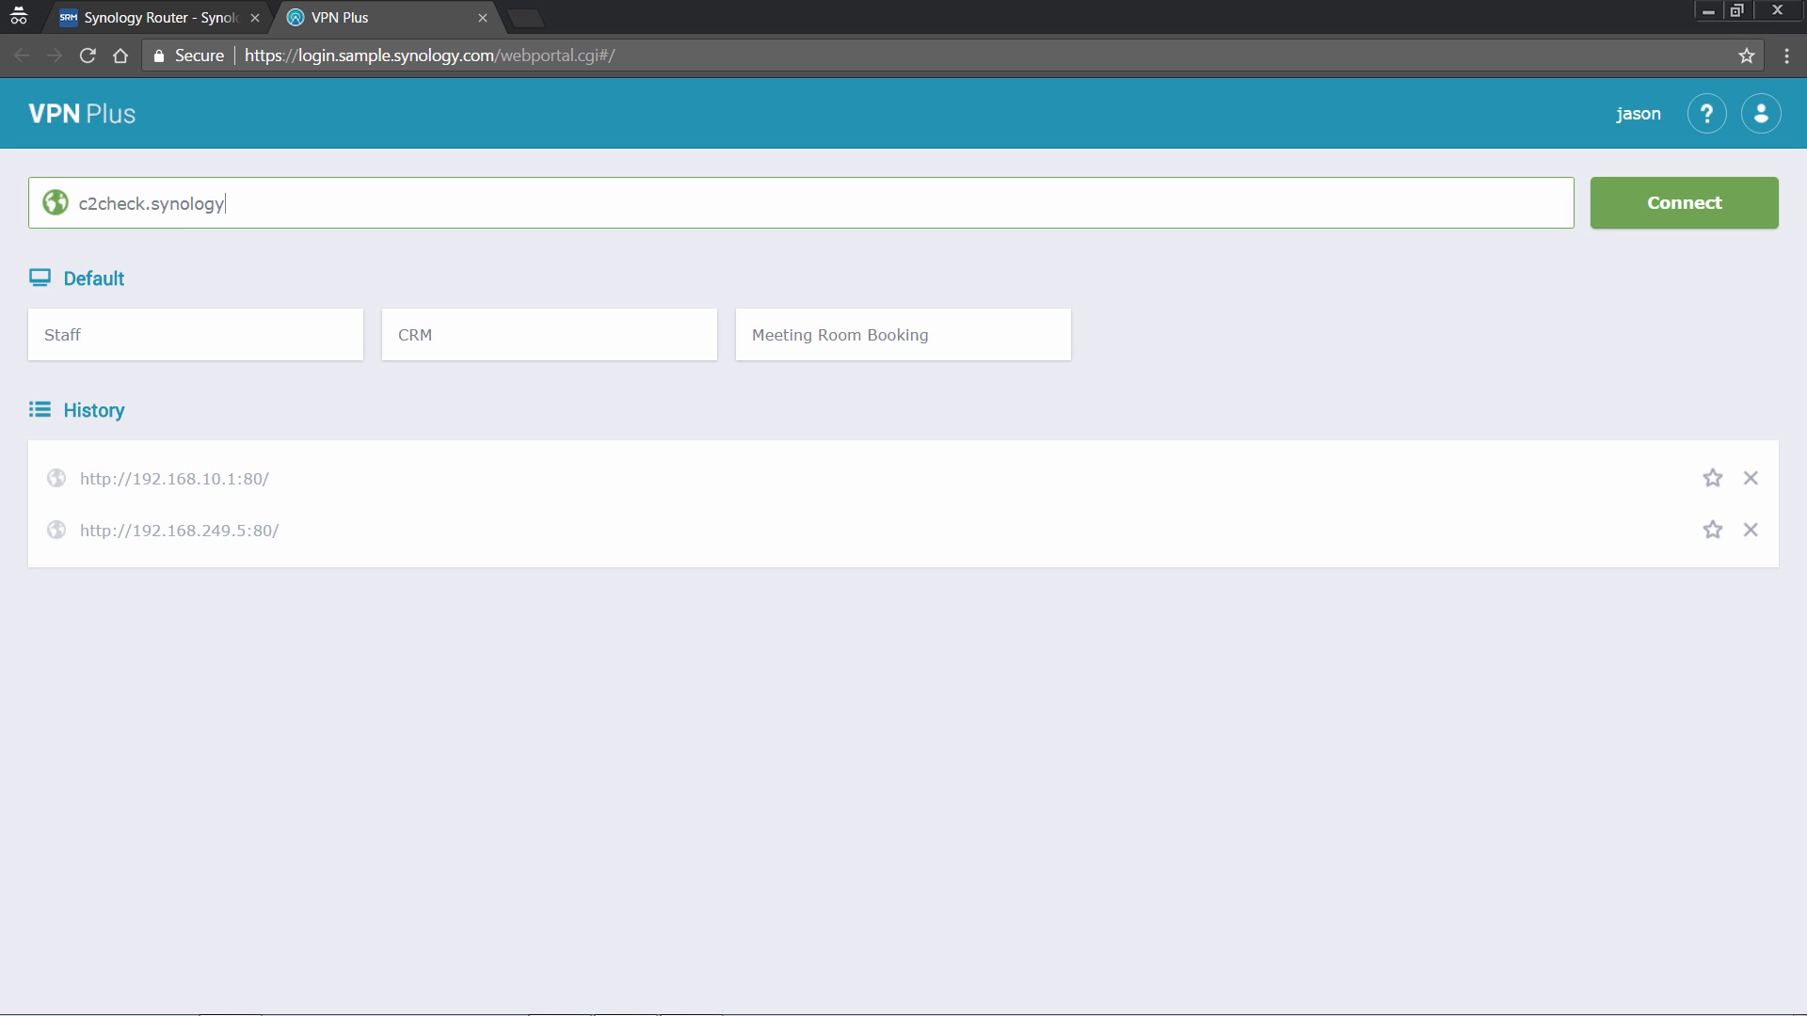
{"action": "type", "text": ".com"}
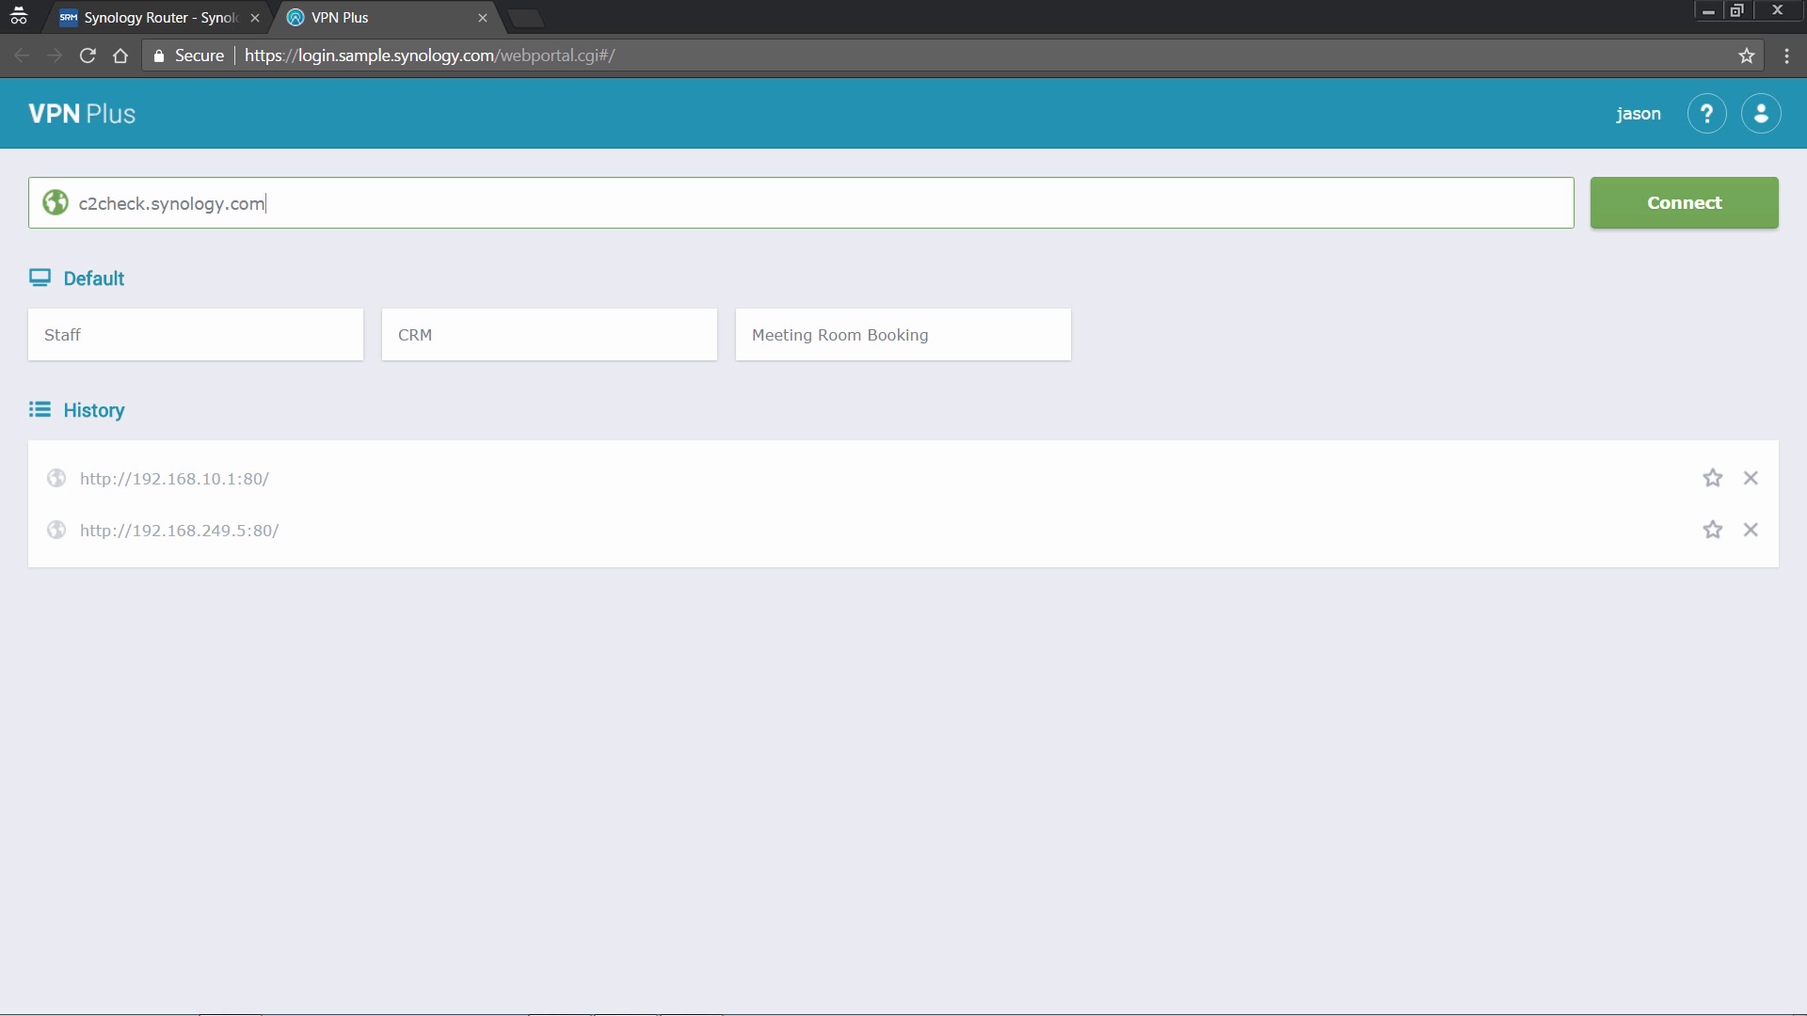
{"action": "left_click", "coordinate": [1683, 201]}
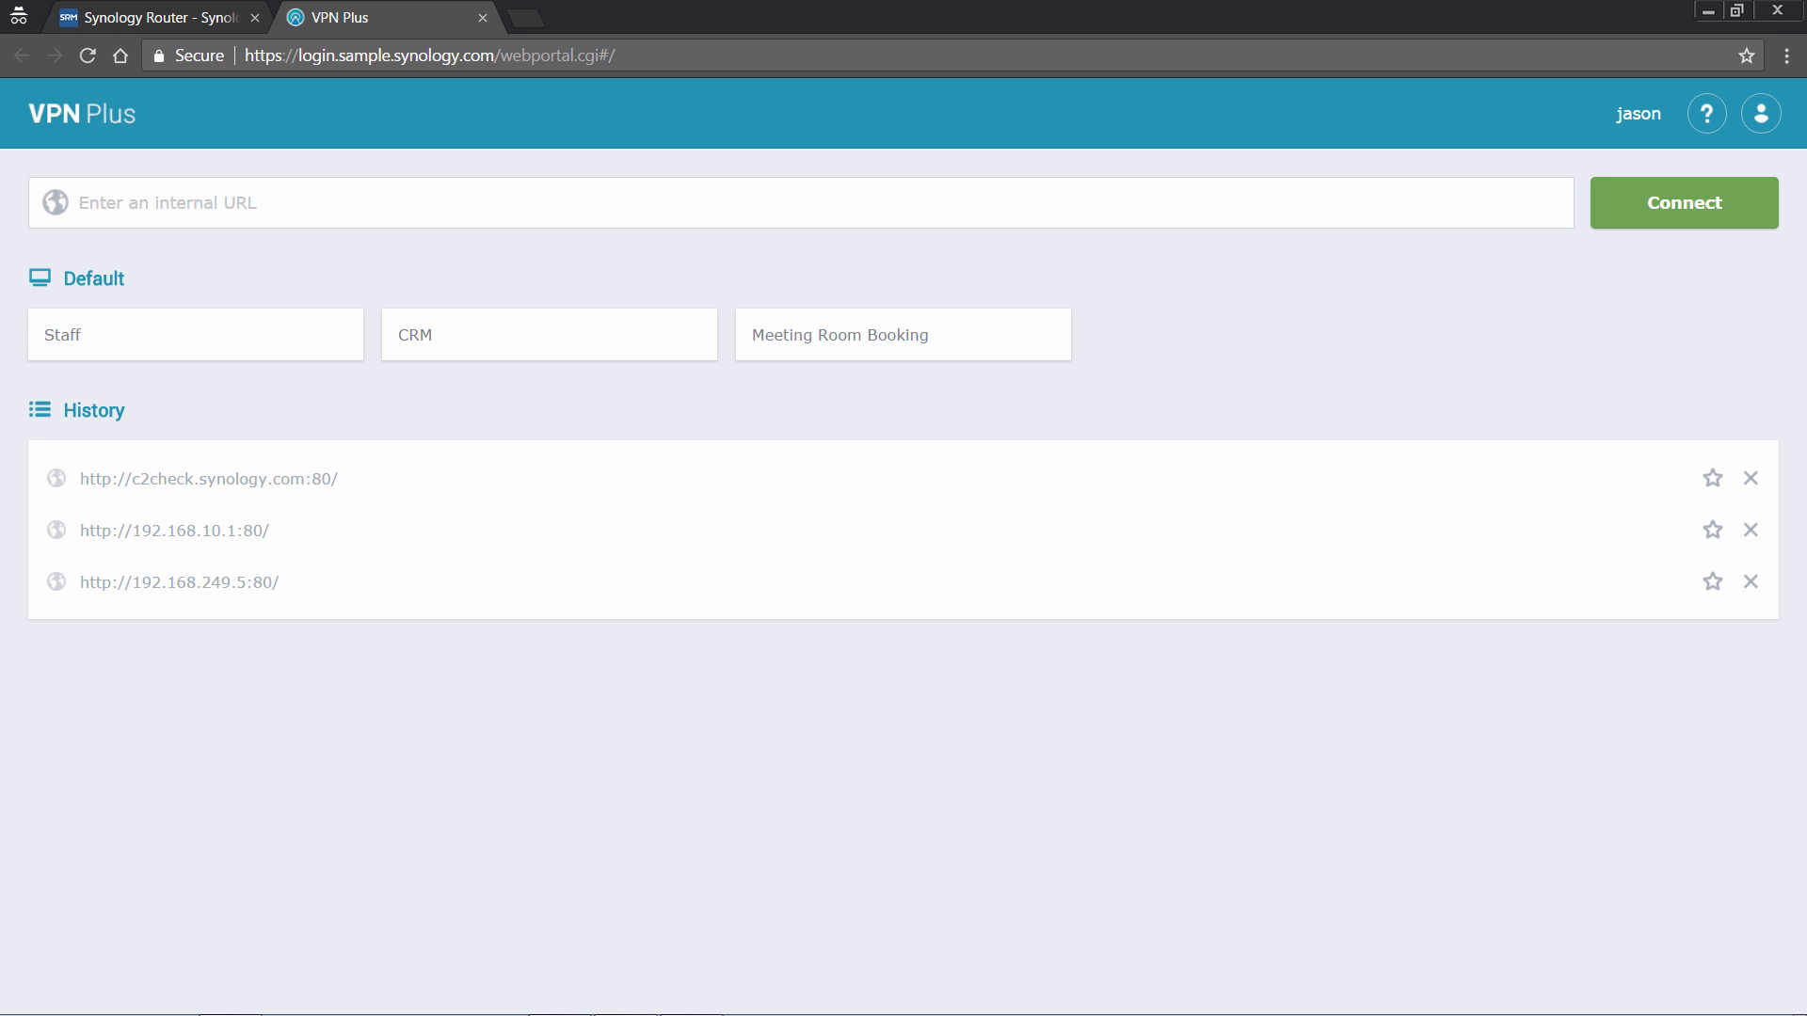
{"action": "left_click", "coordinate": [1711, 478]}
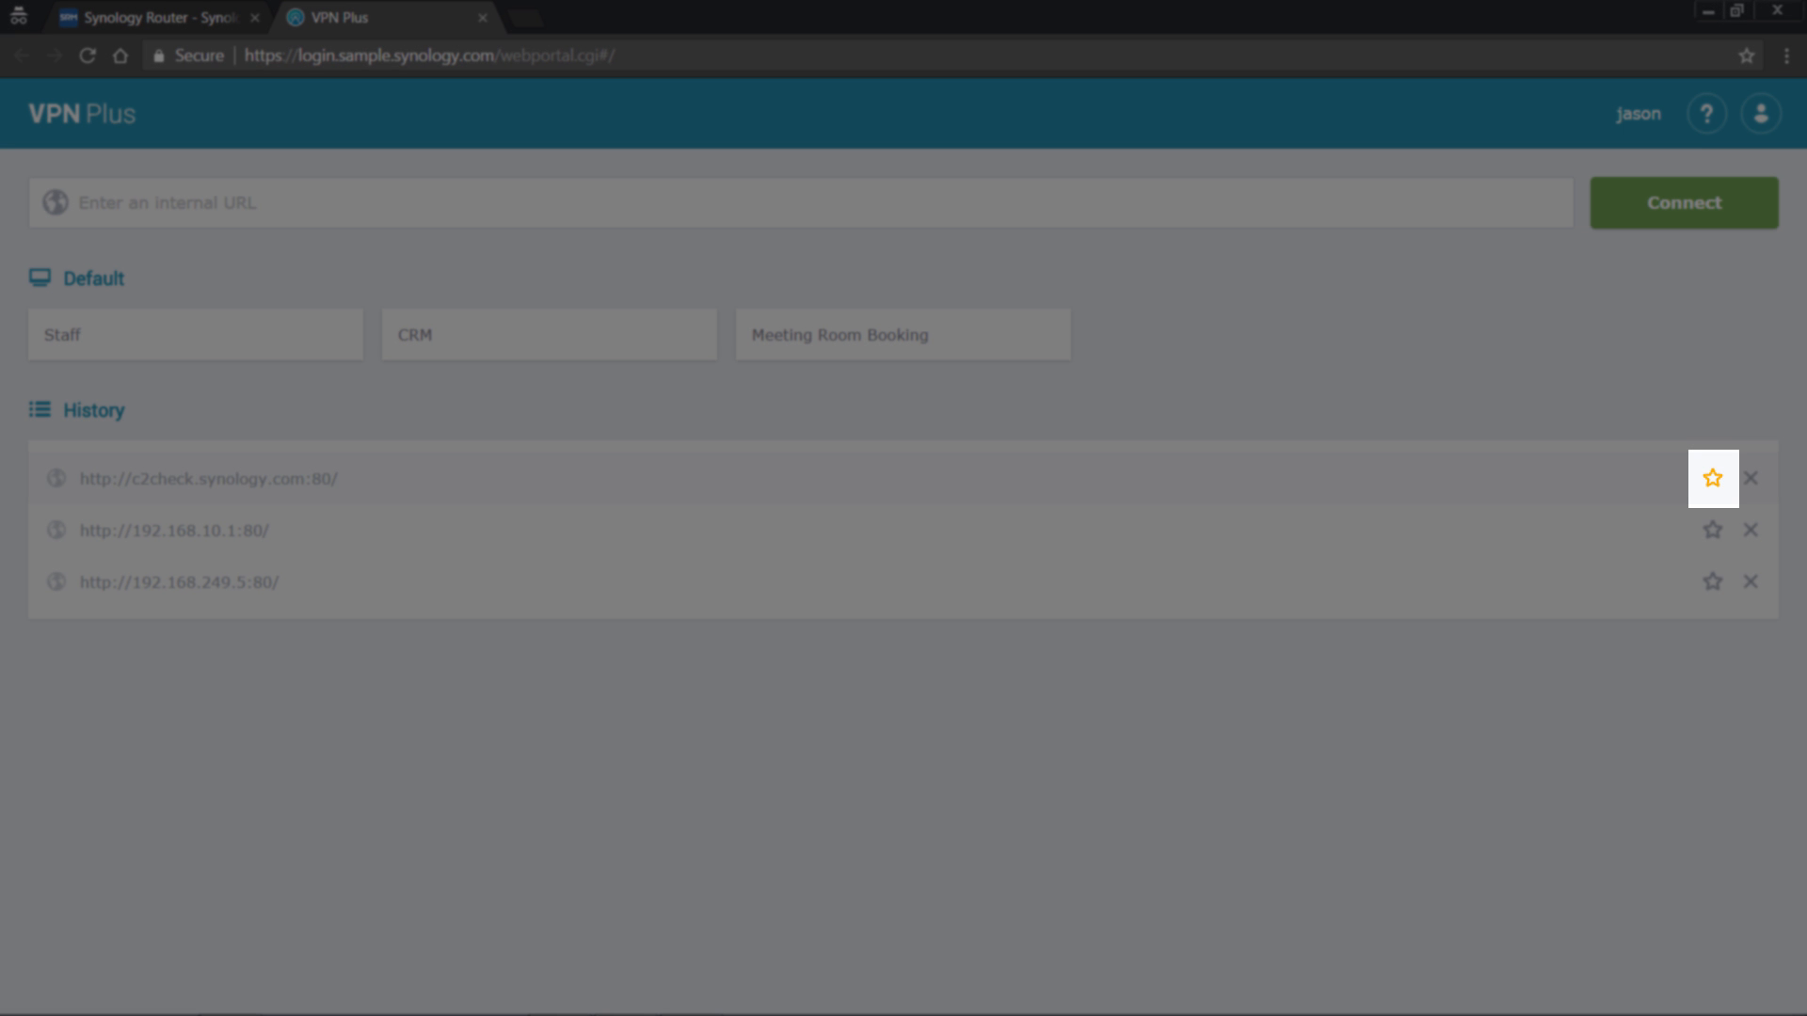
{"action": "left_click", "coordinate": [1713, 476]}
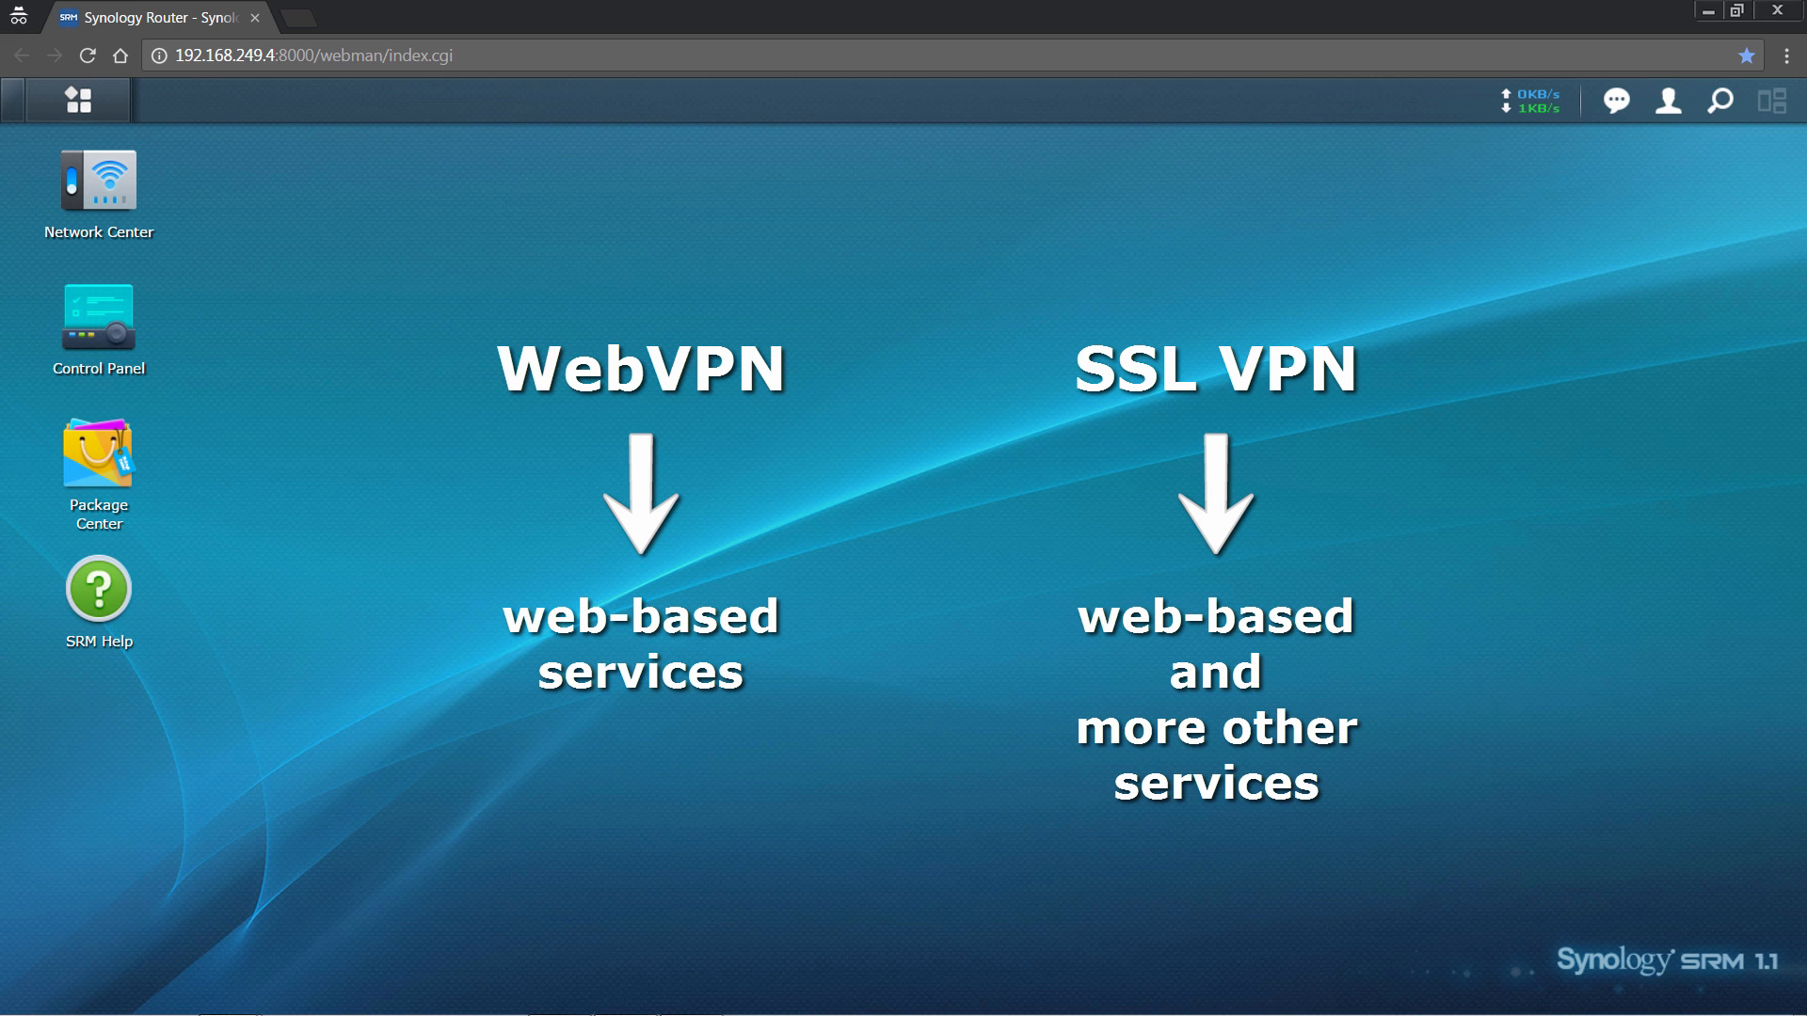
- In VPN Plus Server's Synology VPN settings, enable Synology SSL VPN
{"action": "left_click", "coordinate": [77, 100]}
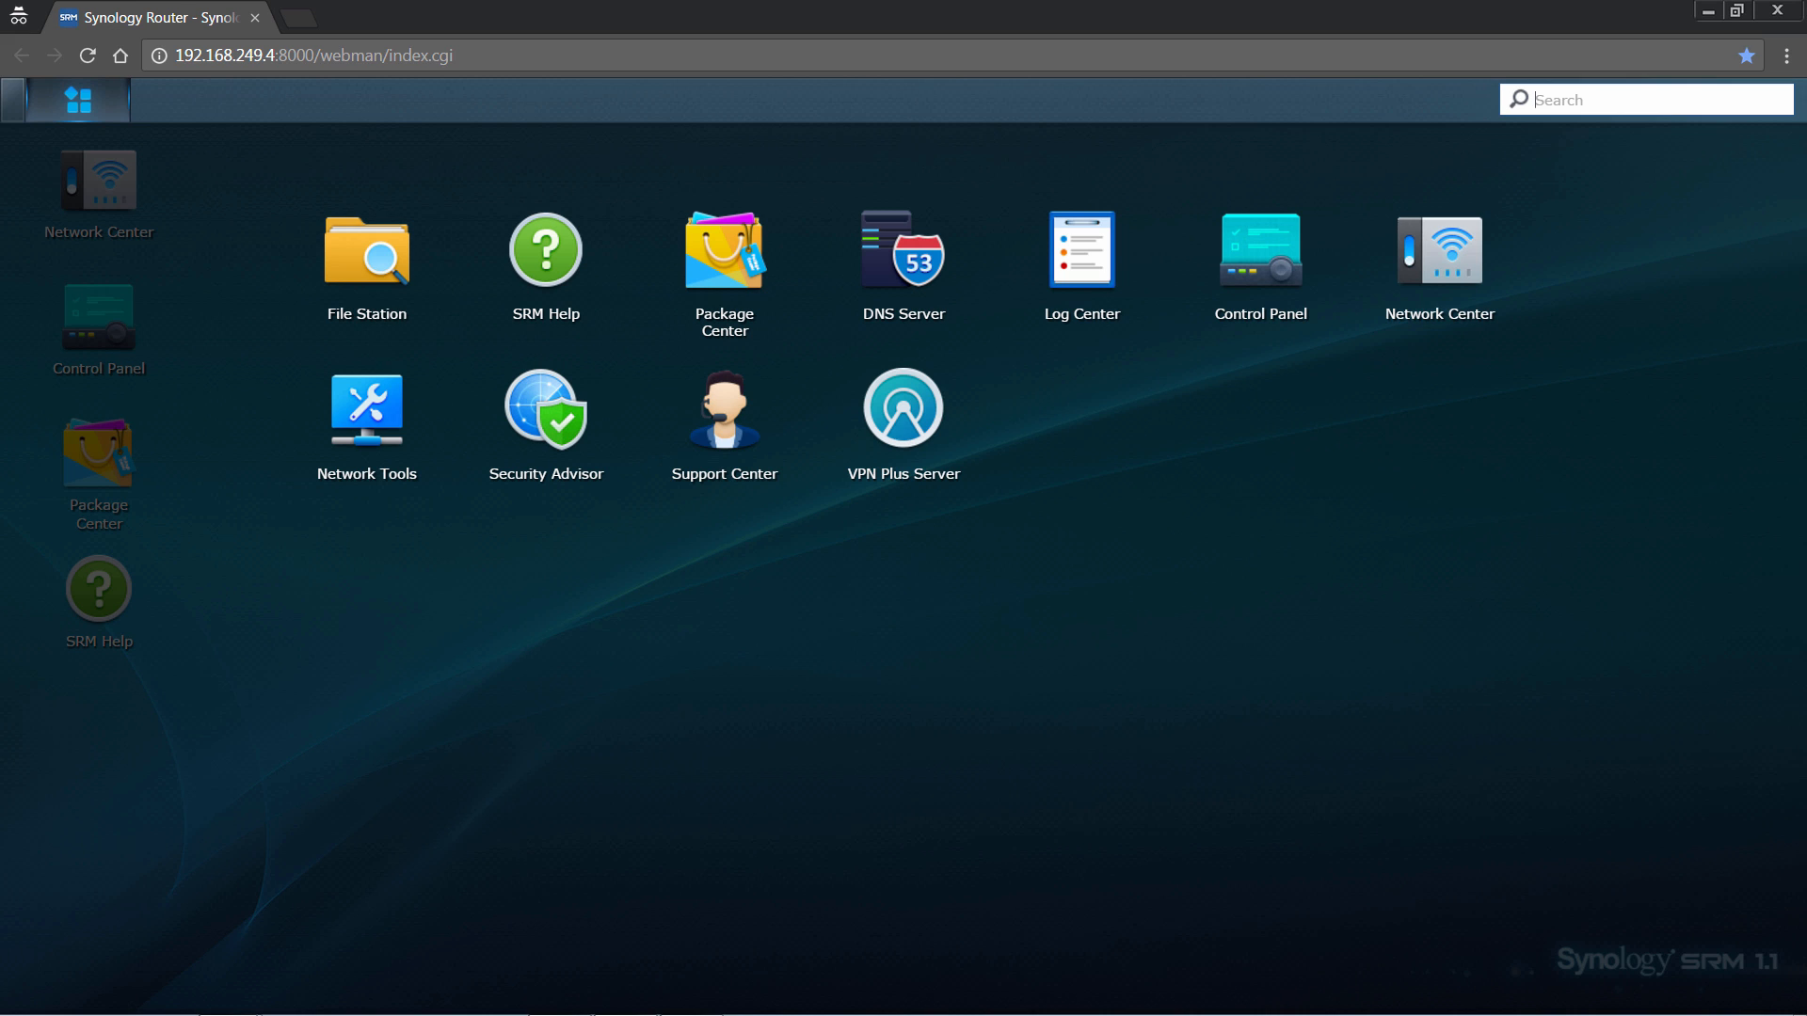
{"action": "double_click", "coordinate": [904, 407]}
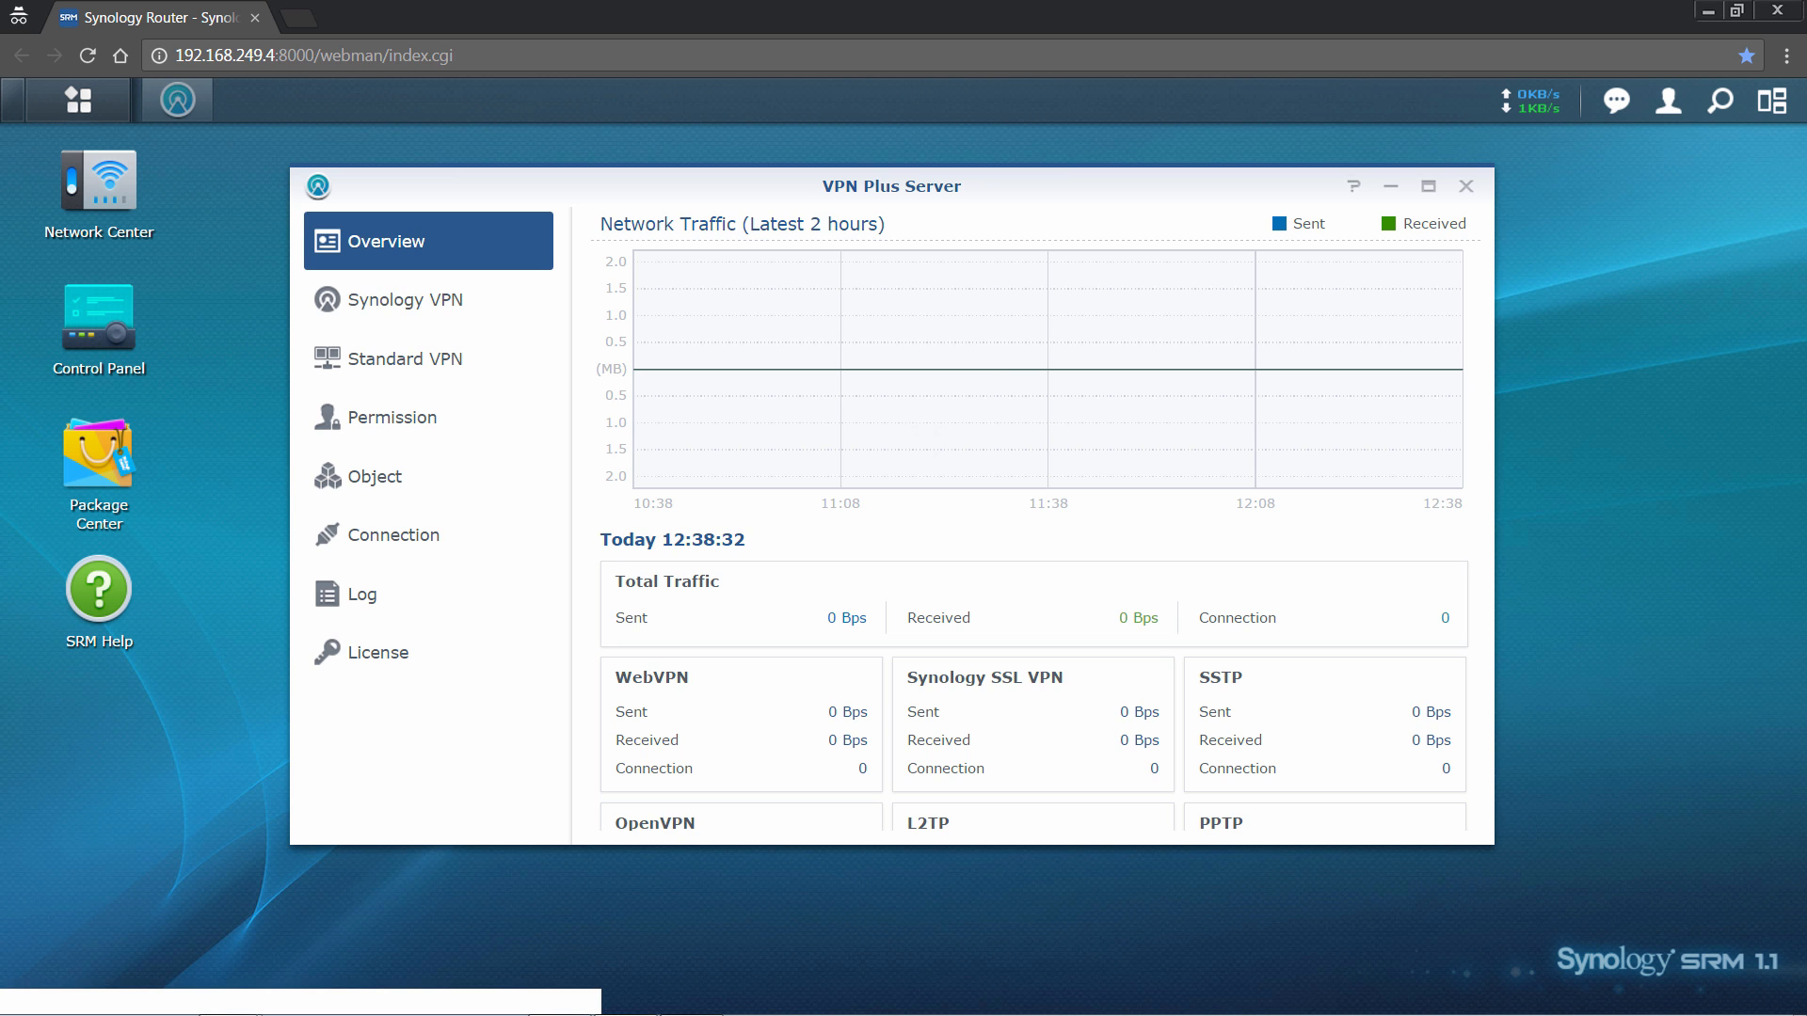
{"action": "left_click", "coordinate": [403, 300]}
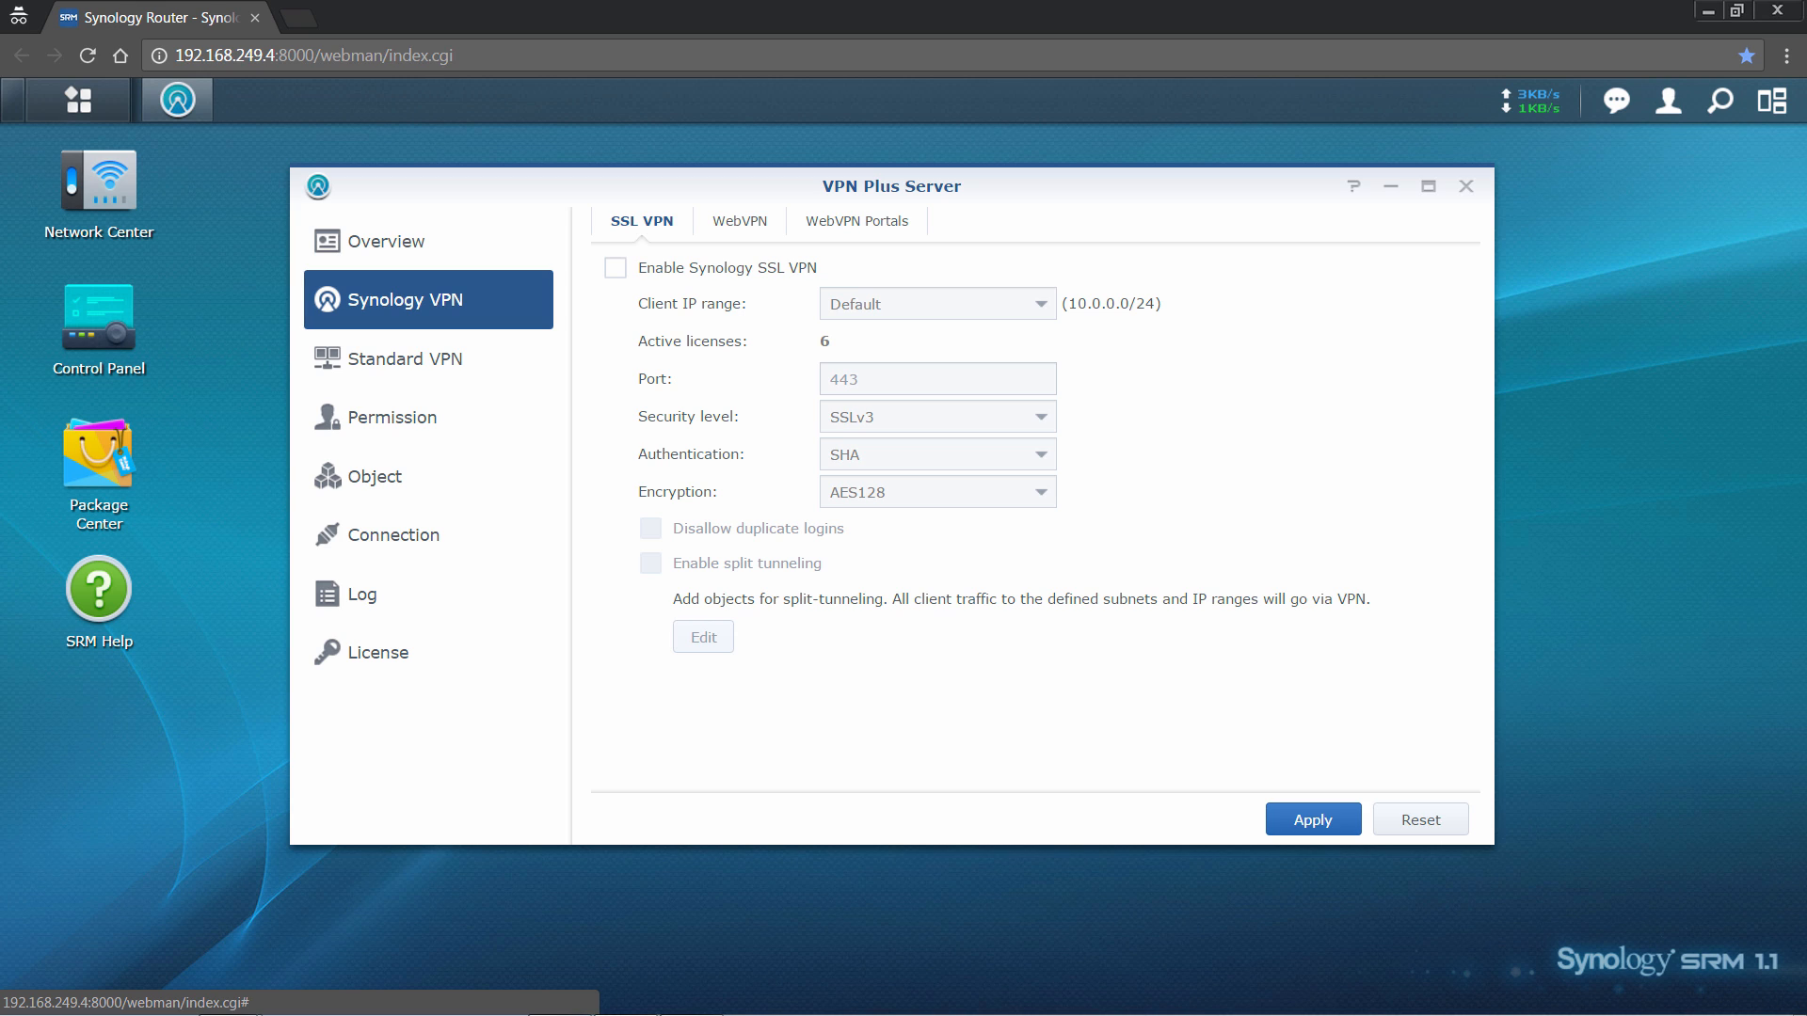
{"action": "left_click", "coordinate": [613, 267]}
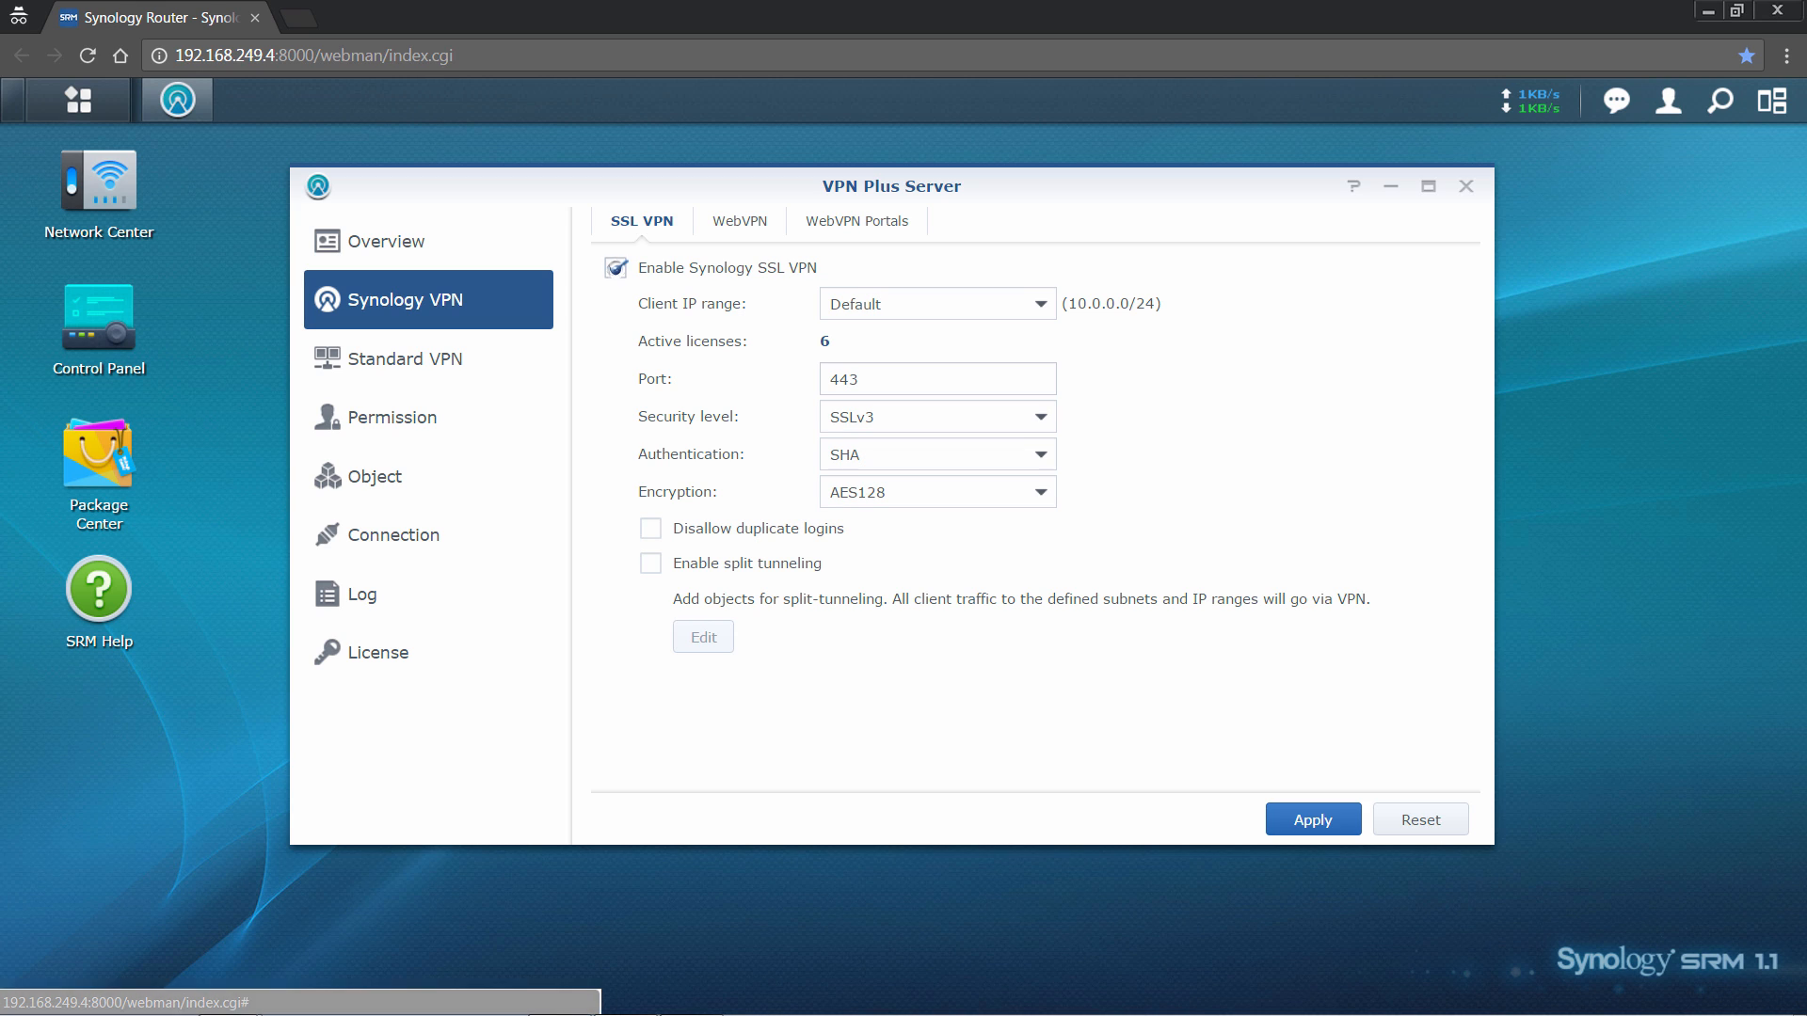
- Set security level TLSv12, authentication SHA256 and encryption AES256, then apply
{"action": "left_click", "coordinate": [936, 416]}
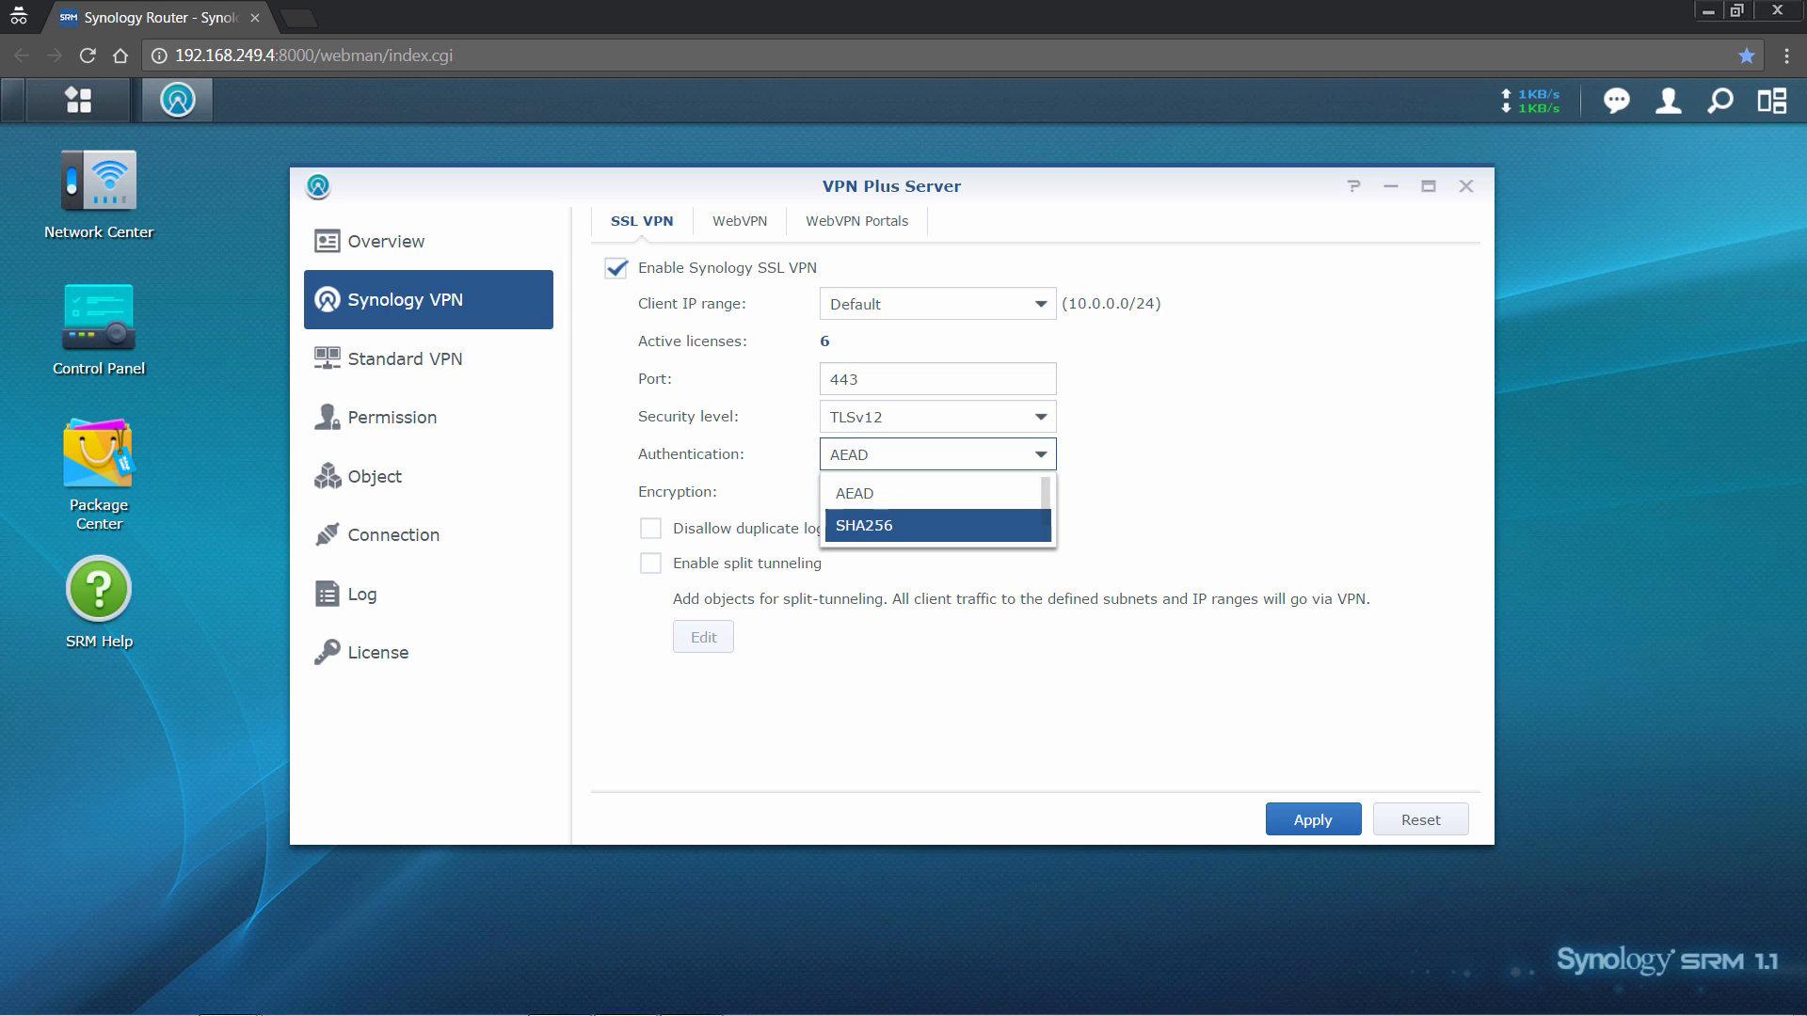
{"action": "left_click", "coordinate": [864, 525]}
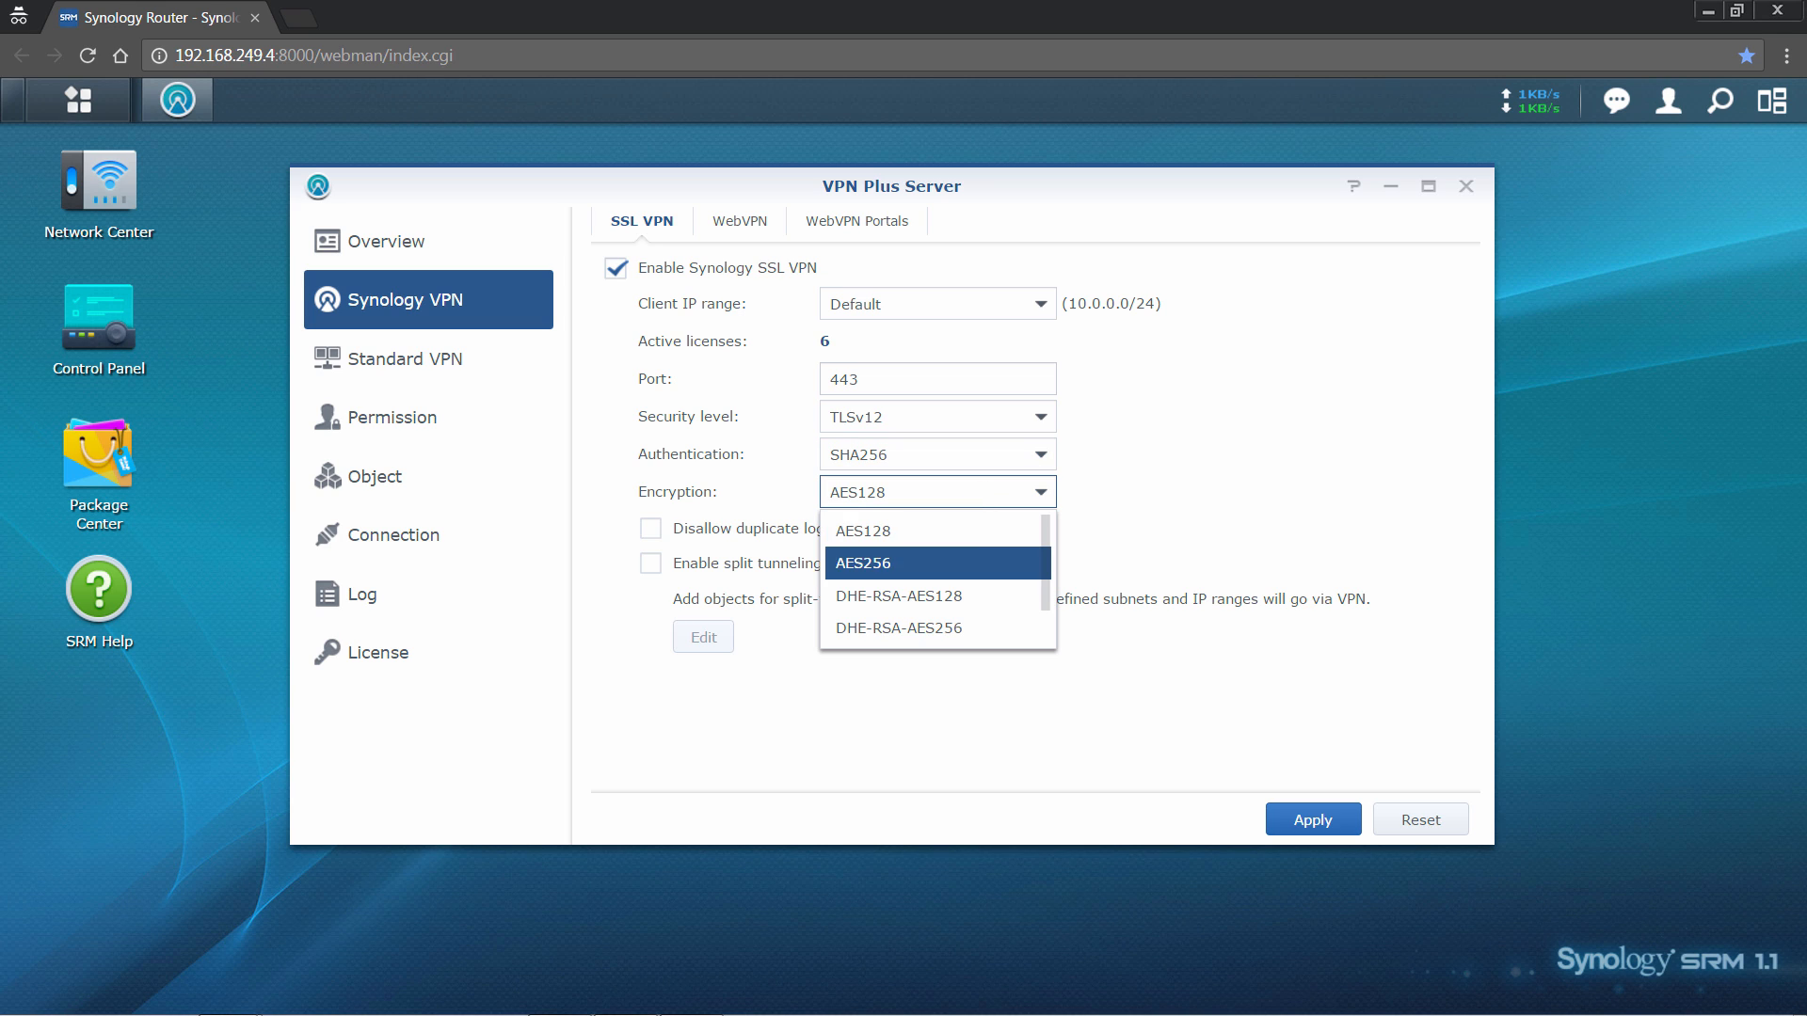
{"action": "left_click", "coordinate": [864, 563]}
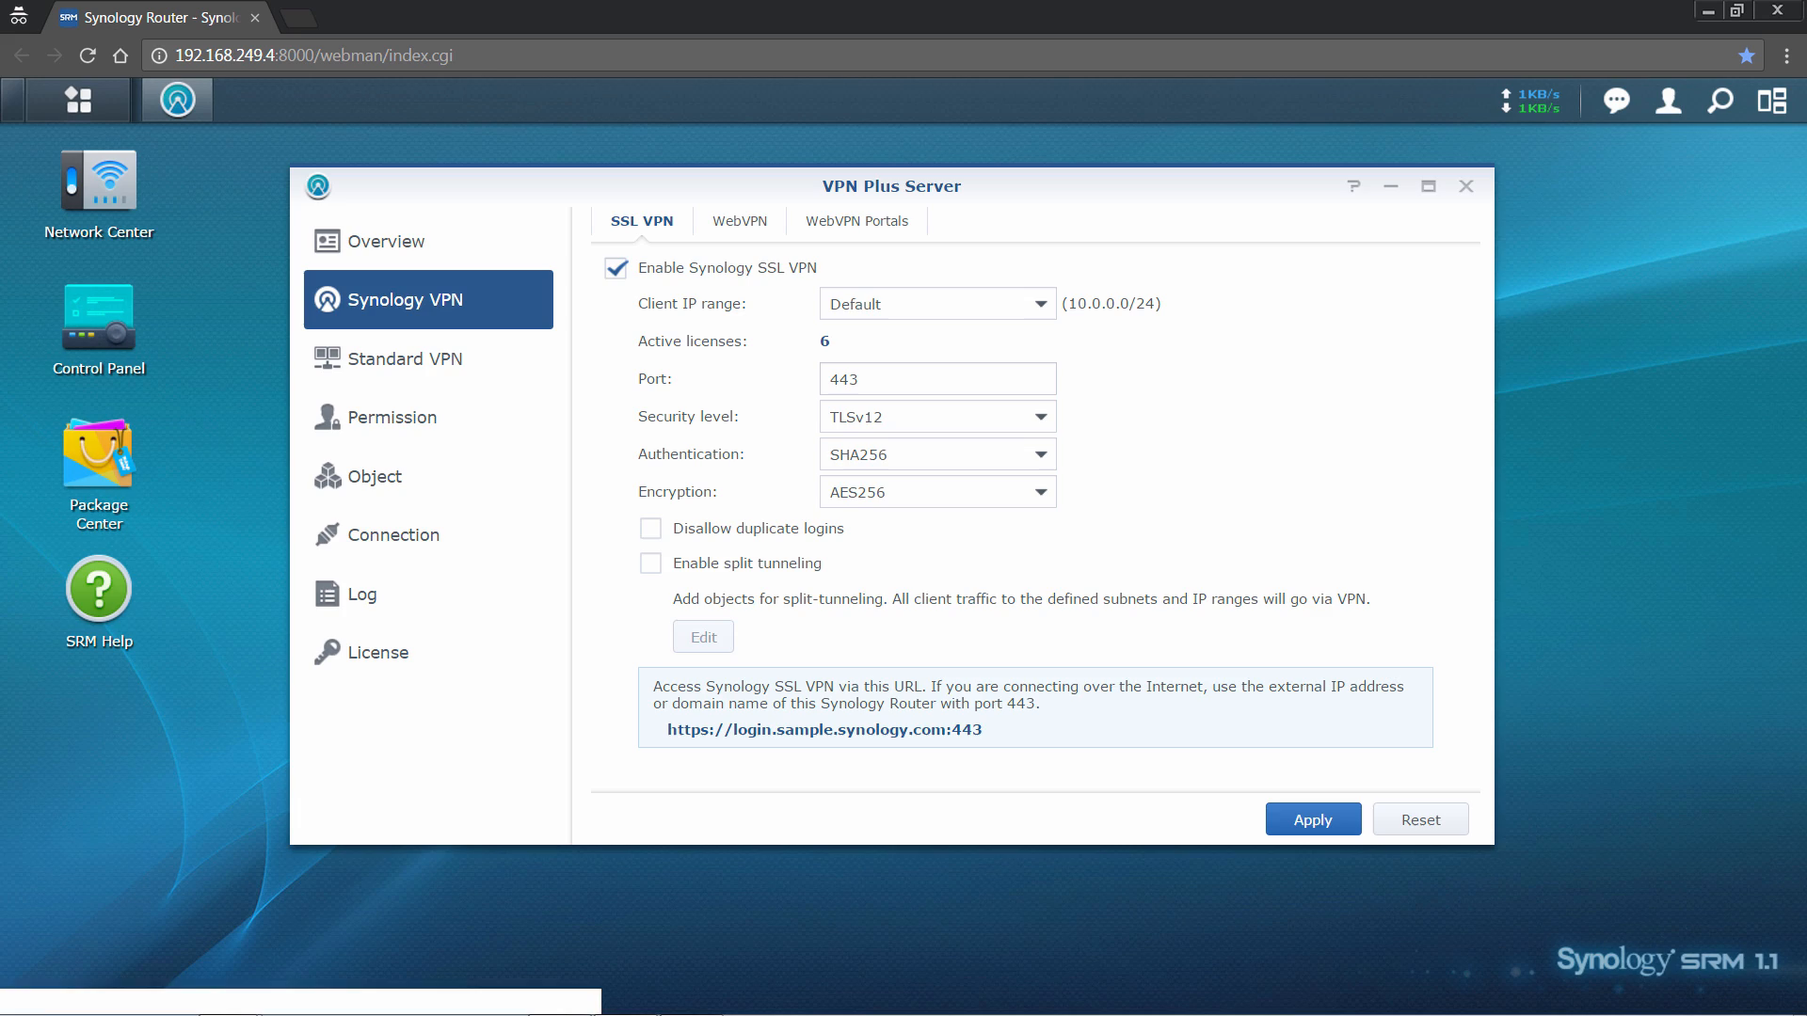
{"action": "left_click", "coordinate": [823, 729]}
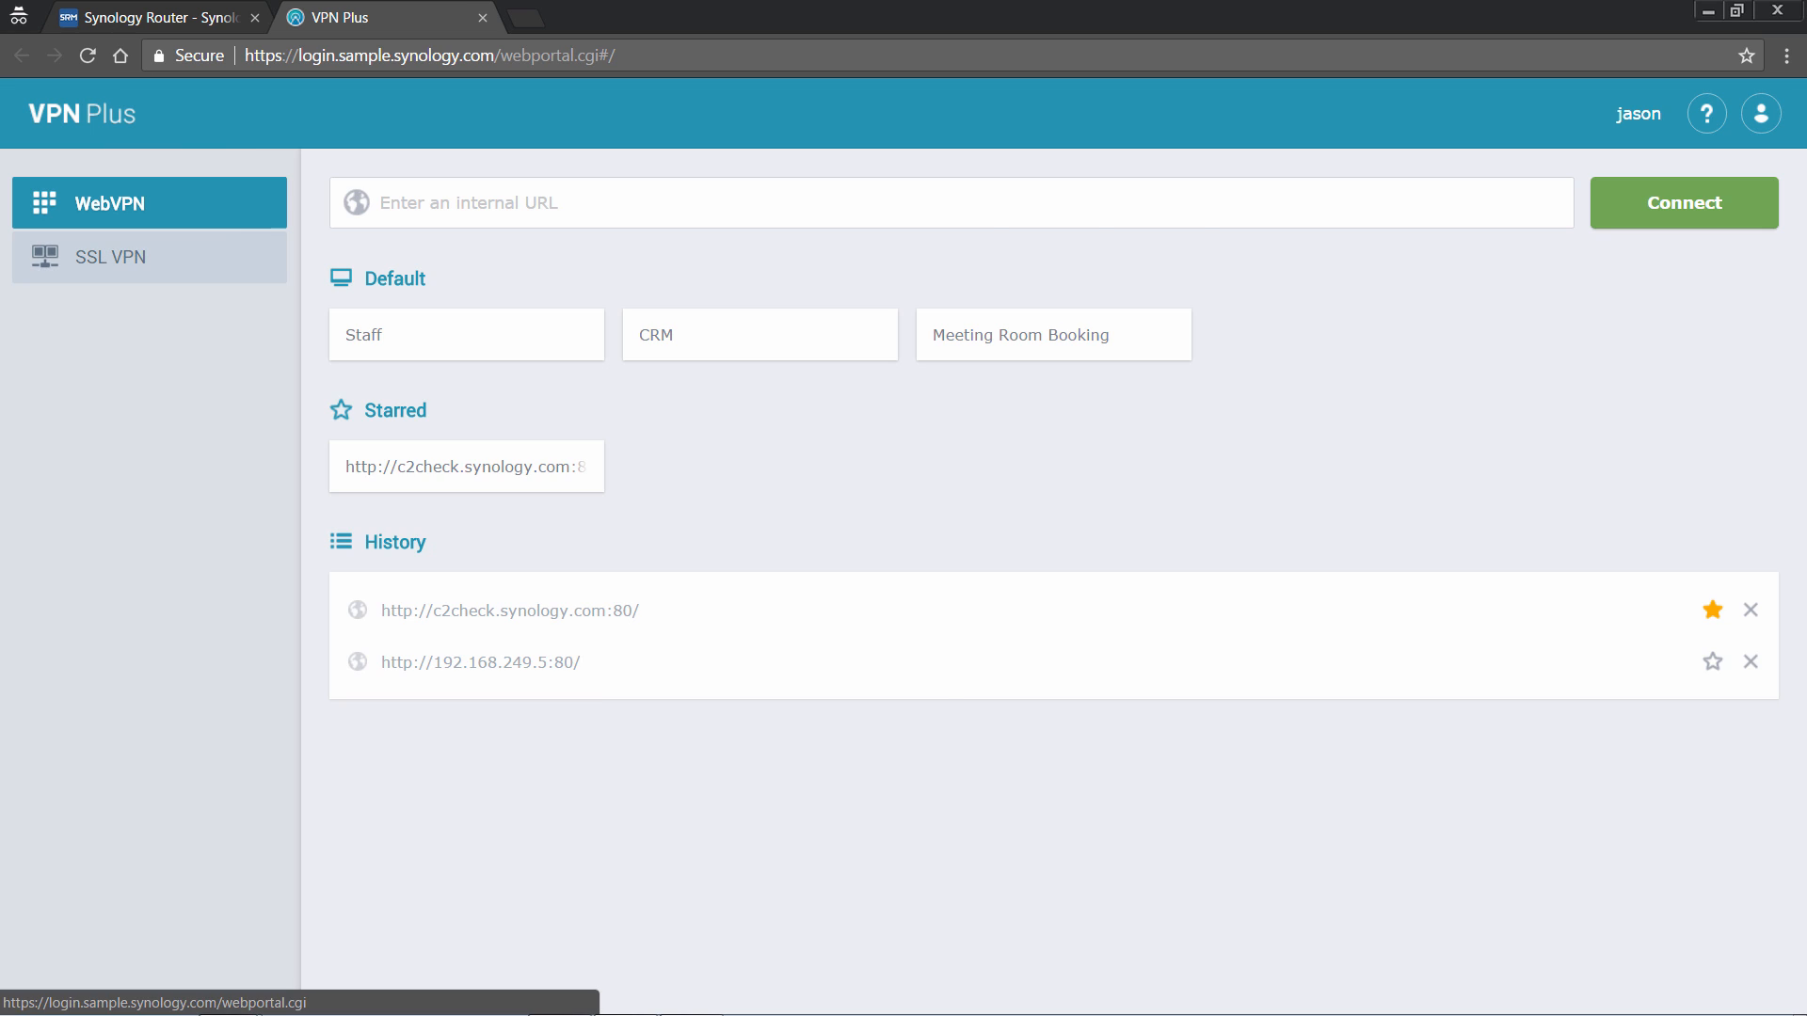
- Download the Windows SSL VPN client, accept its license and start installation
{"action": "left_click", "coordinate": [111, 257]}
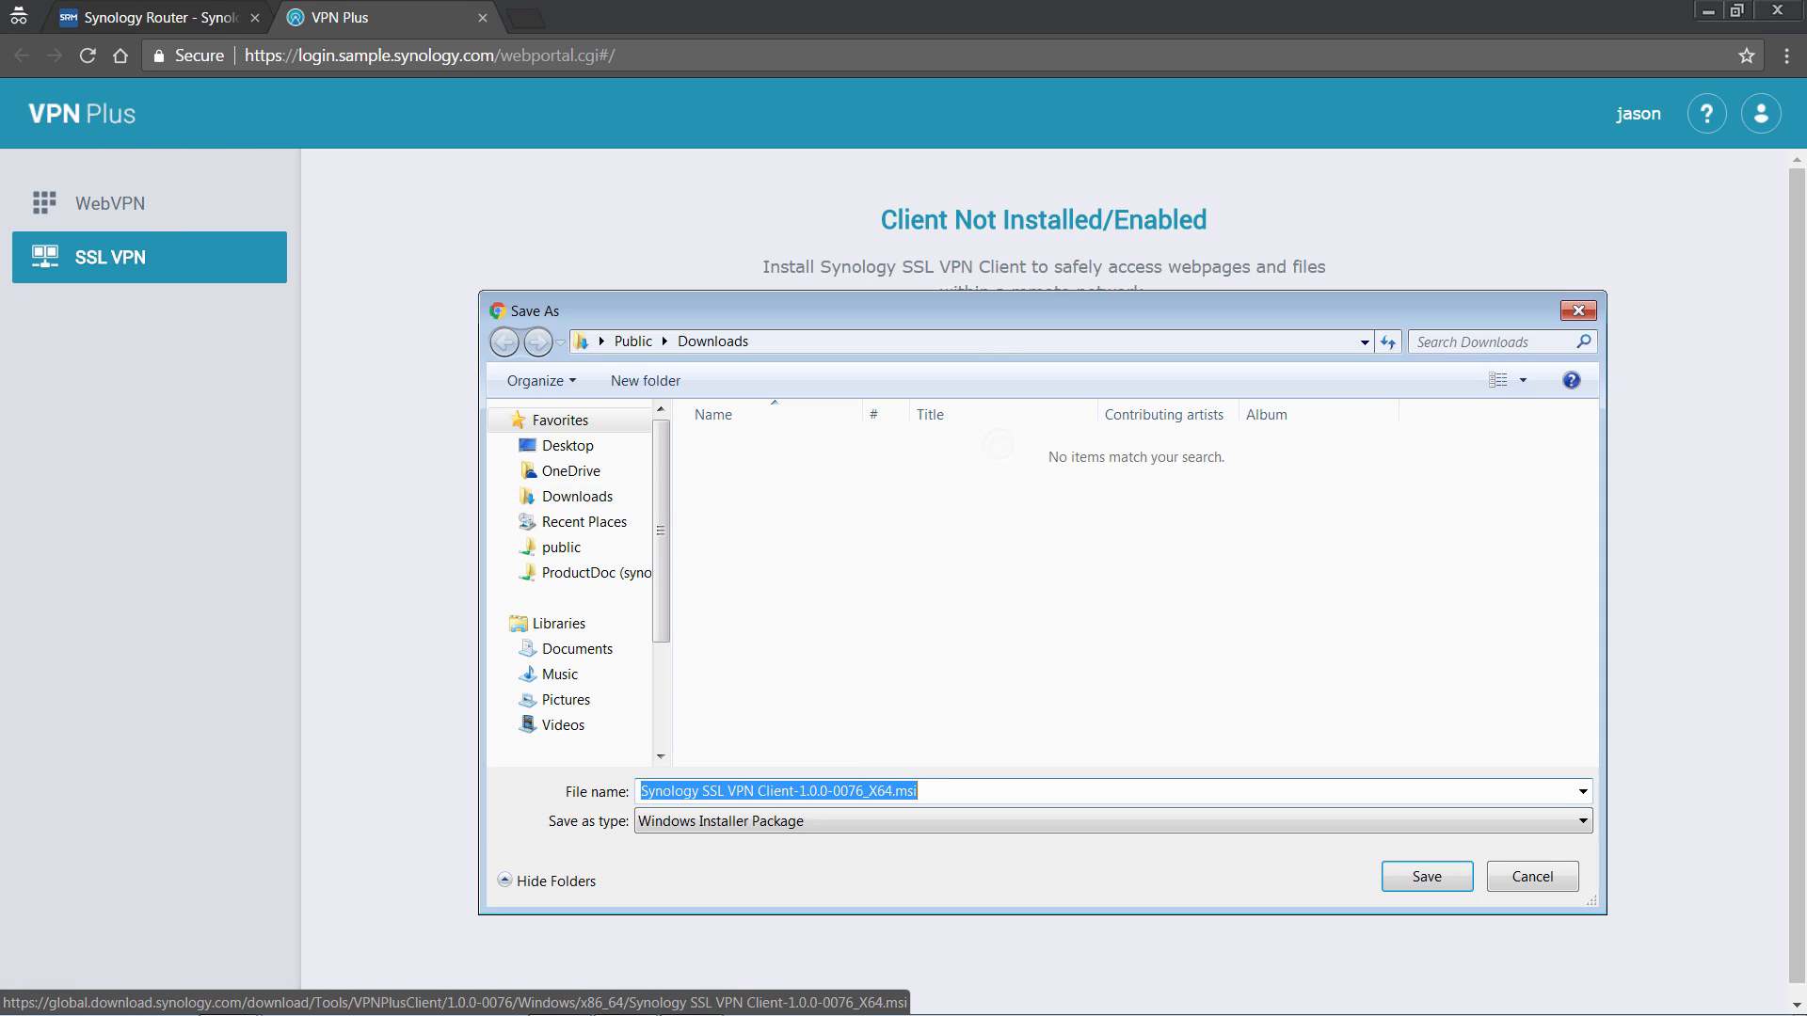
{"action": "left_click", "coordinate": [1425, 876]}
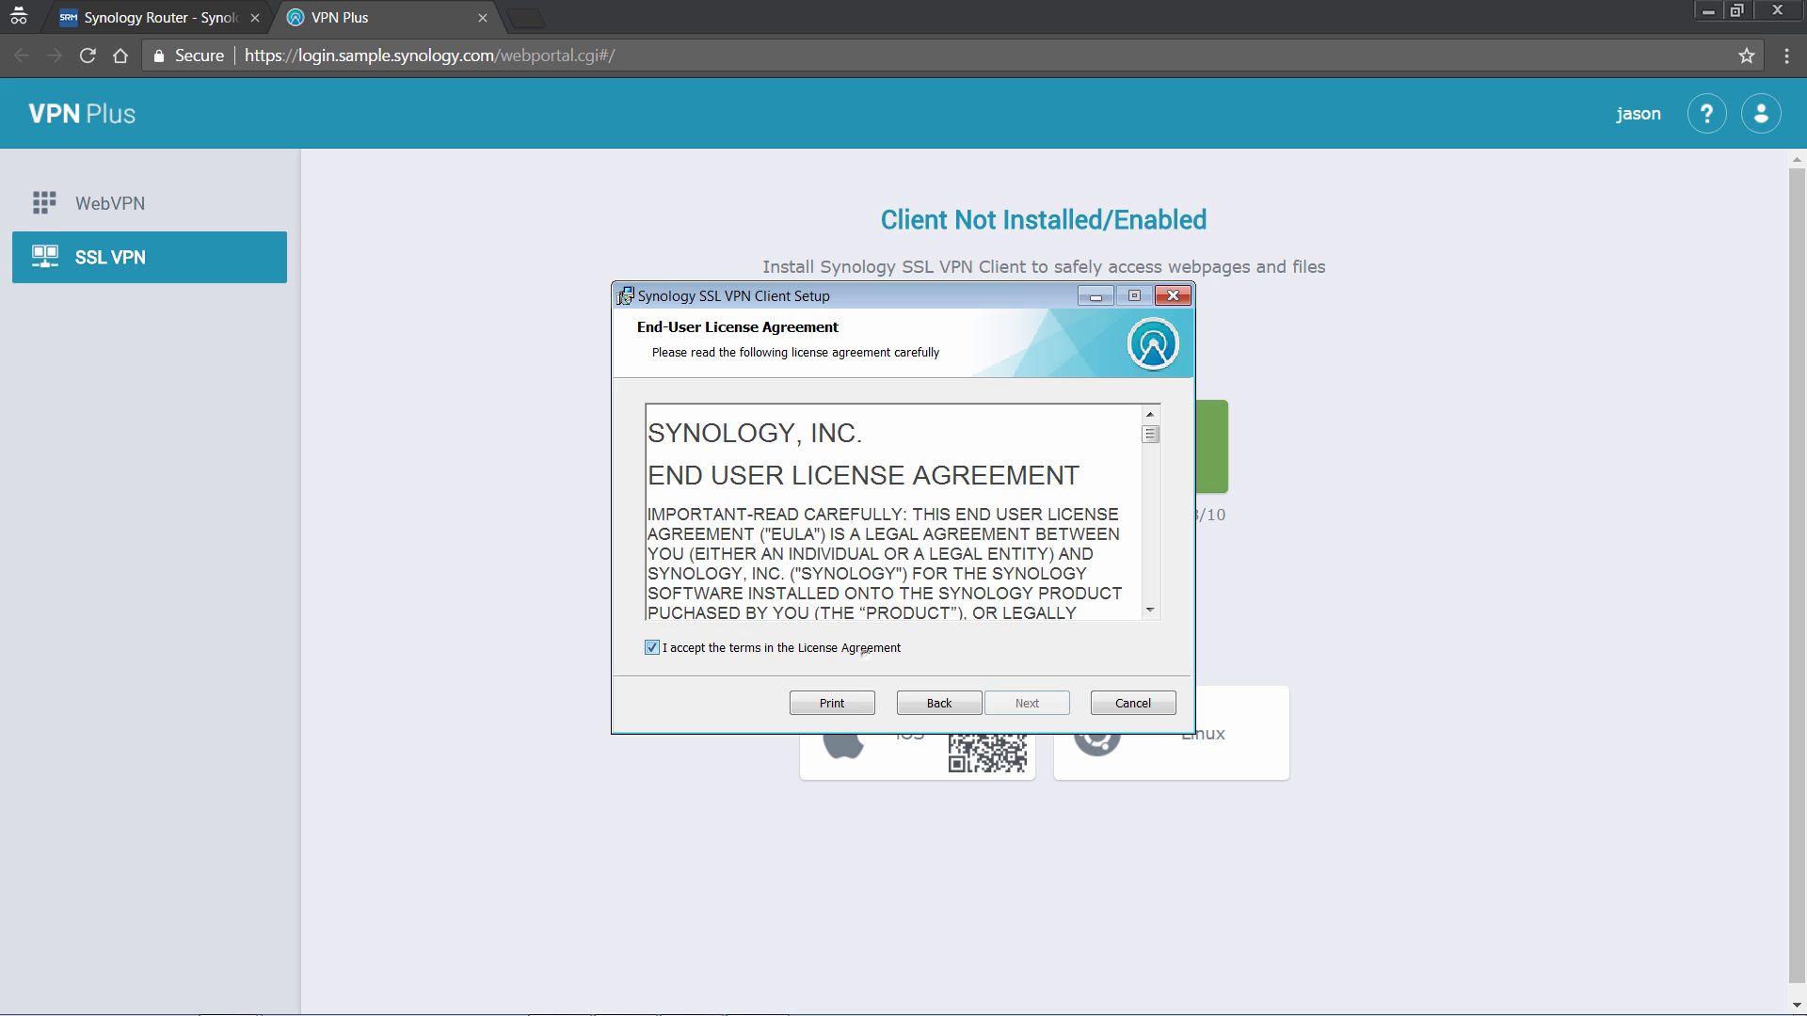
{"action": "left_click", "coordinate": [1024, 702]}
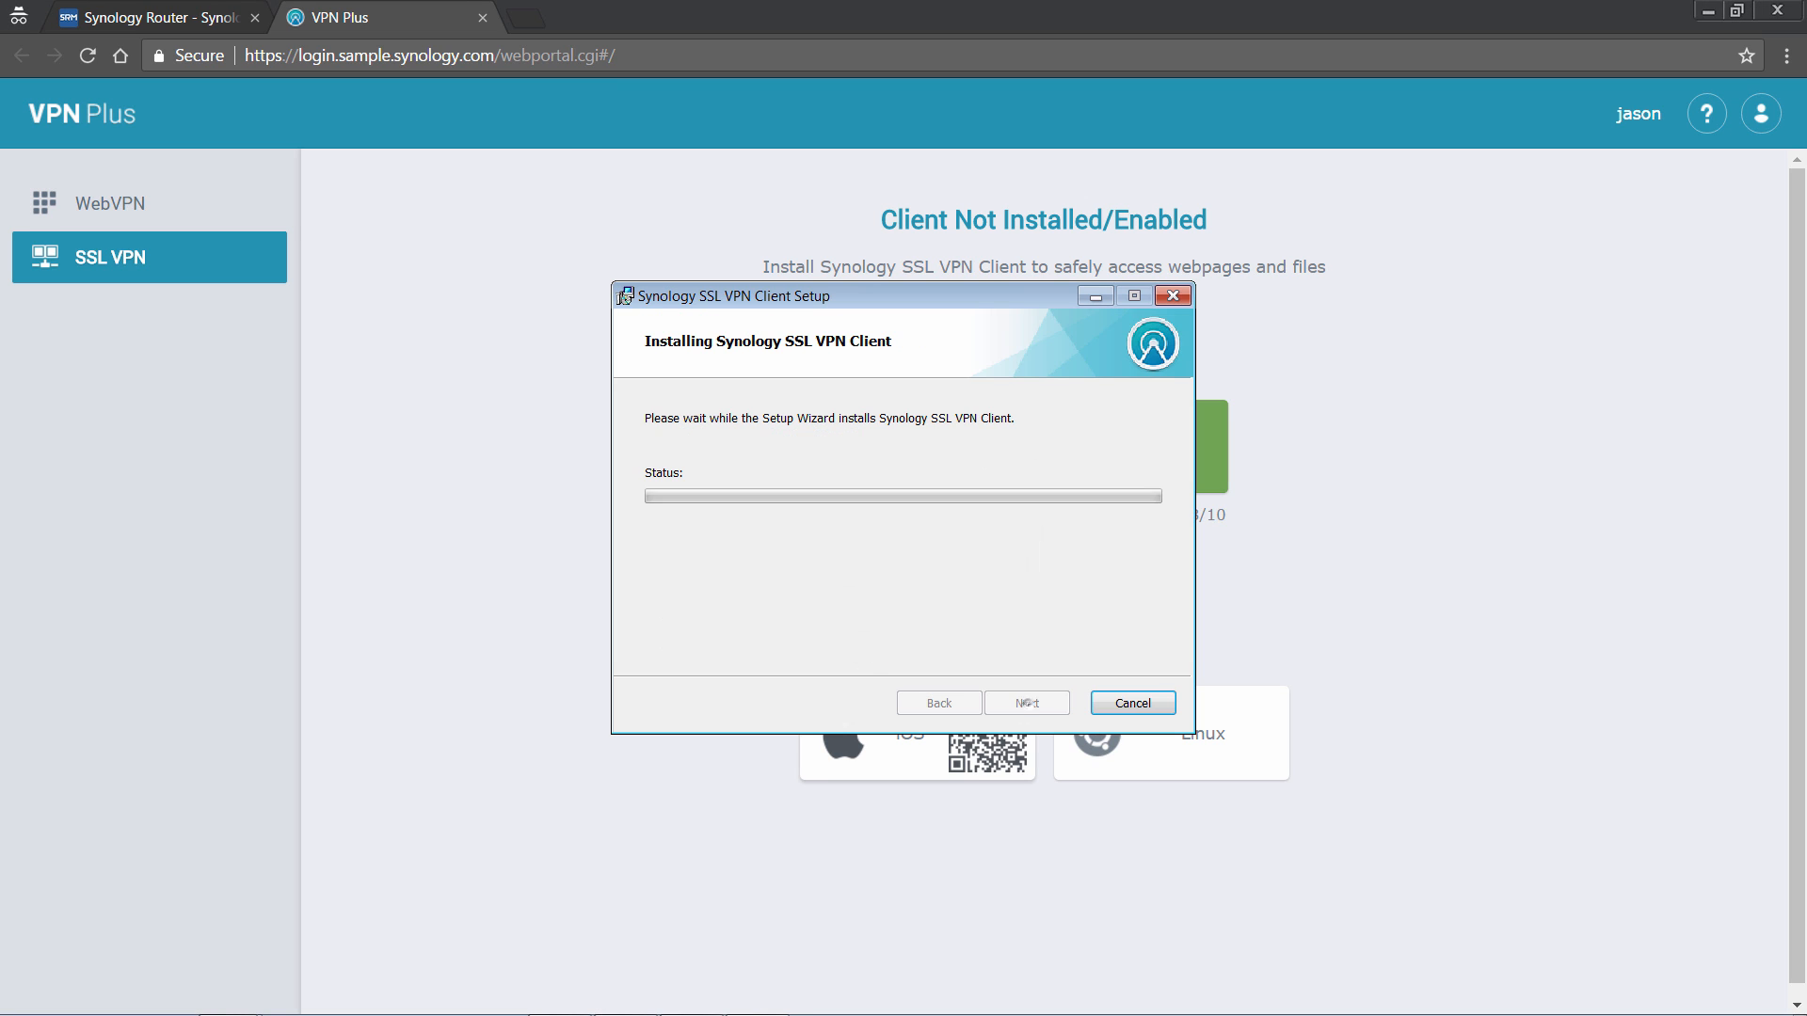